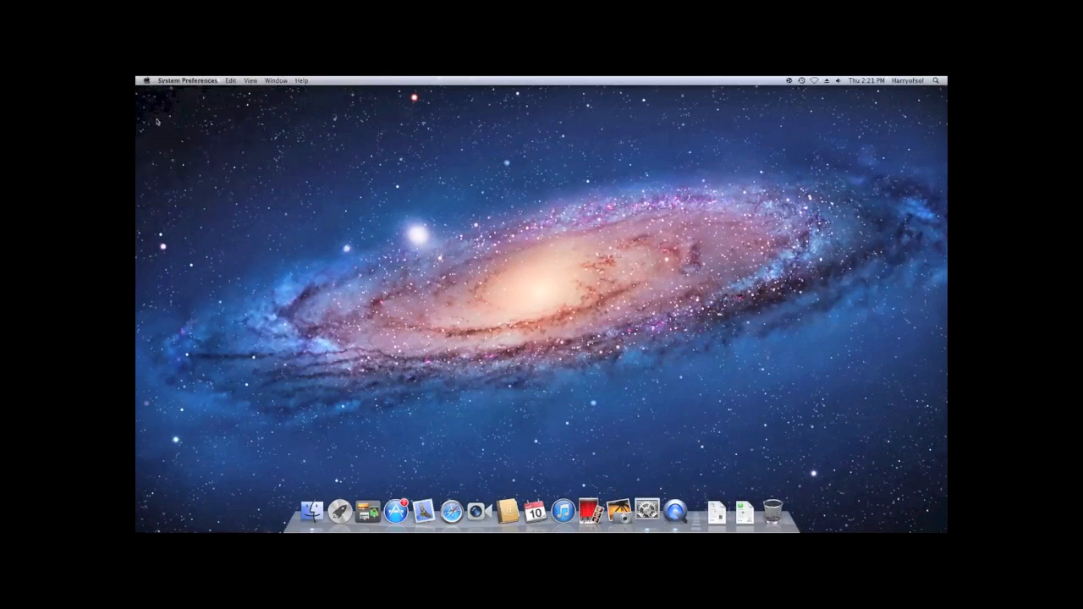
- Open System Preferences from the Apple menu to show every preference pane
left_click(647, 510)
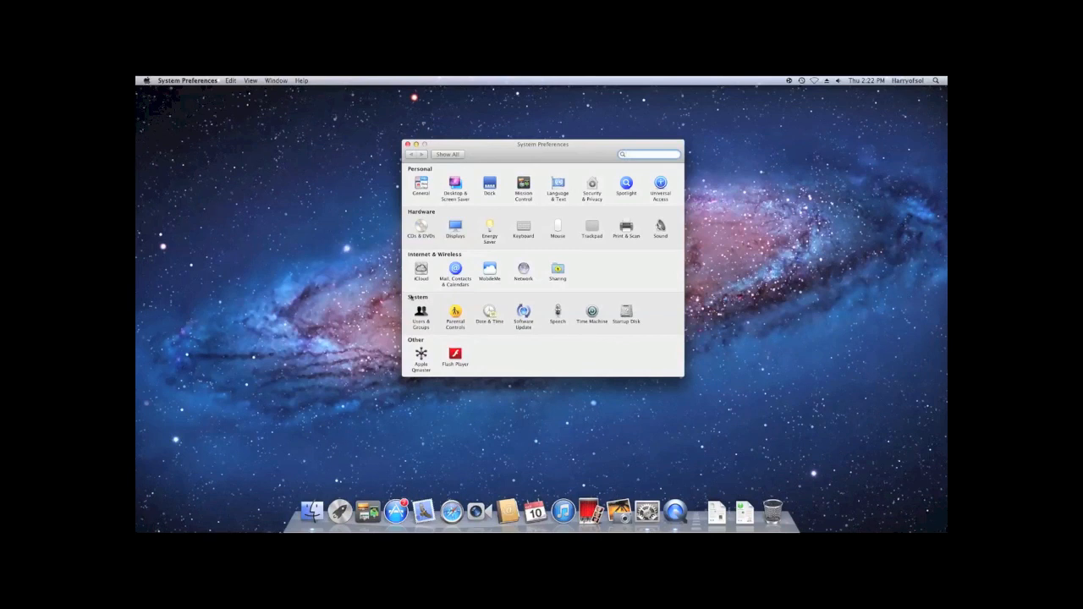
mouse_move(557, 308)
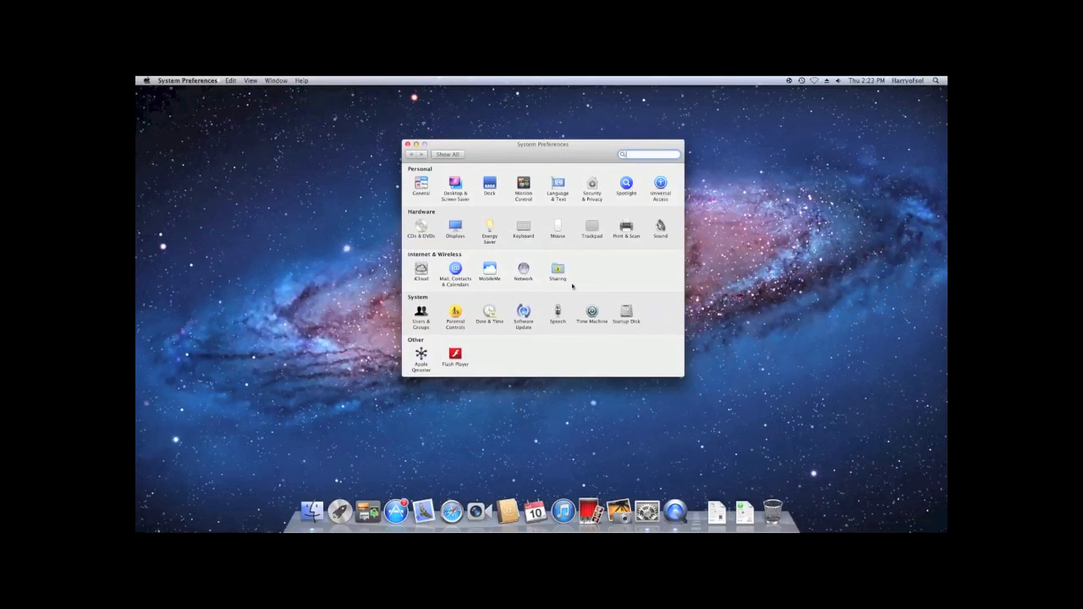
mouse_move(578, 286)
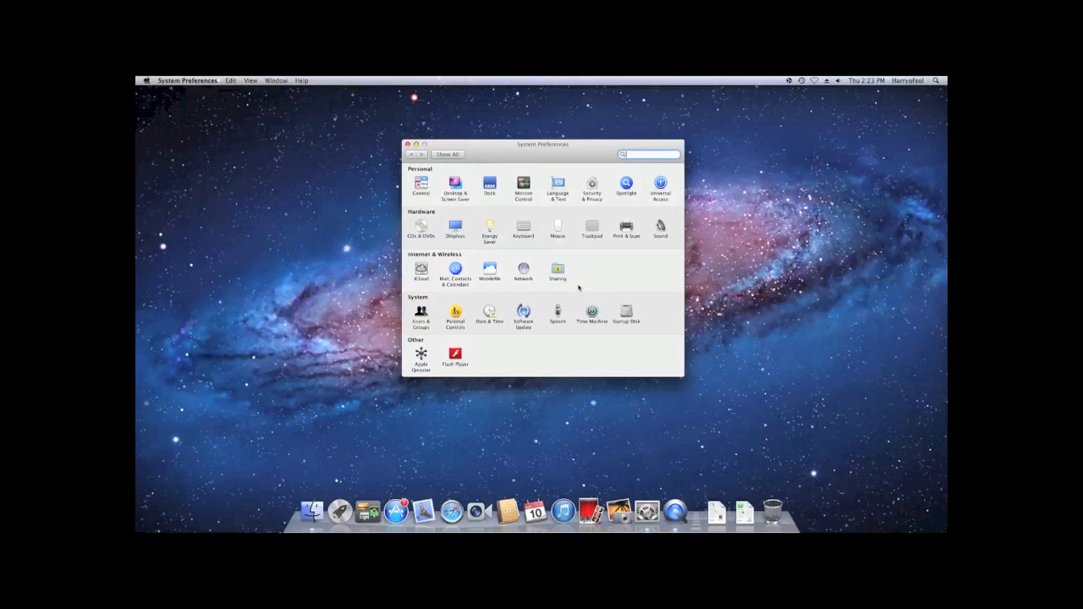
- Open the Sharing pane and select File Sharing to view its shared folders and users
left_click(557, 270)
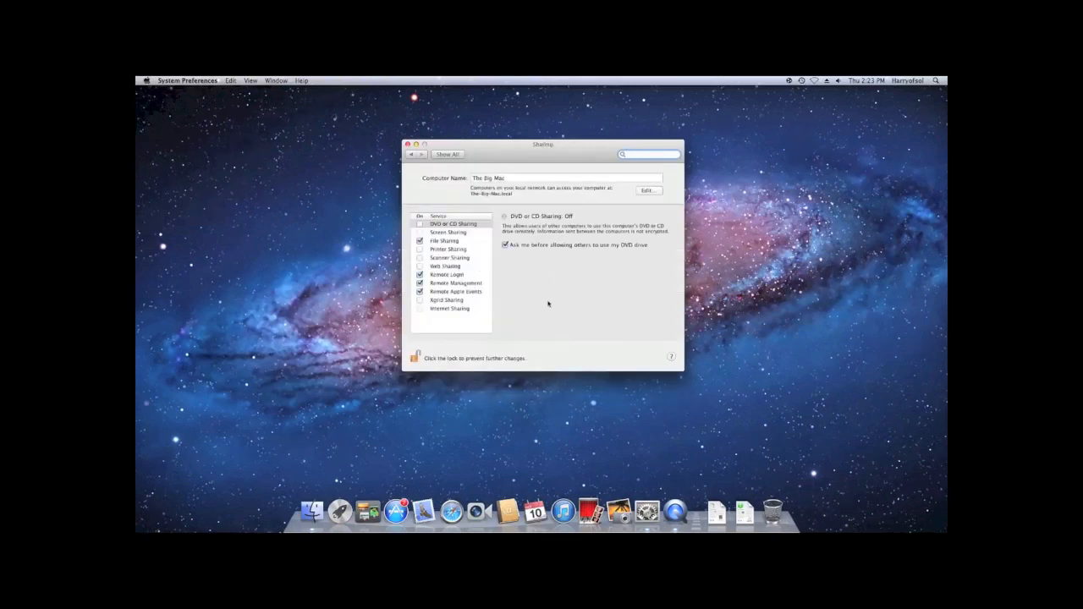
mouse_move(544, 215)
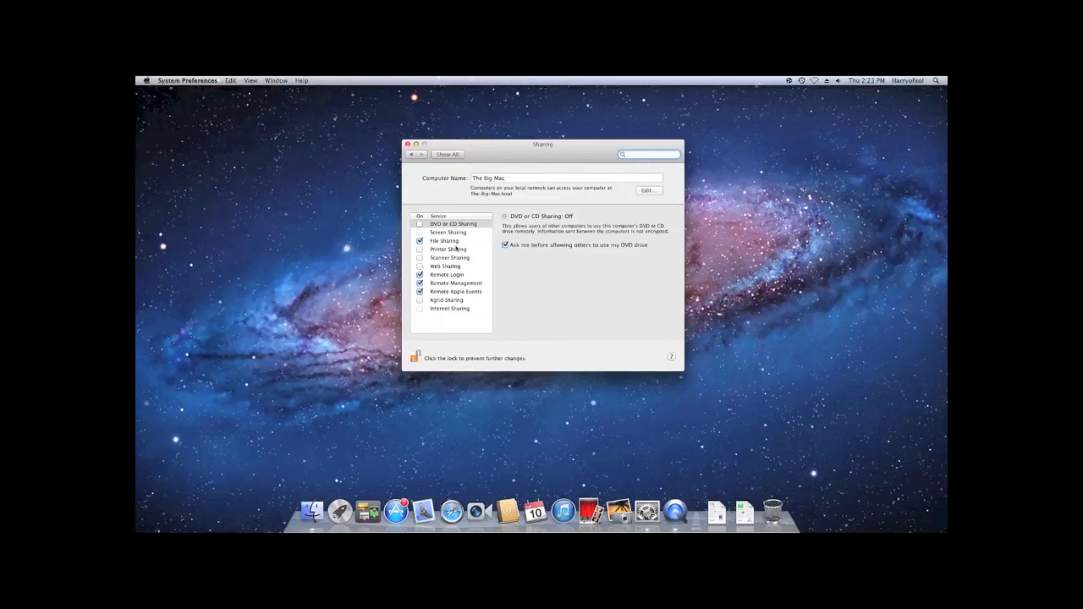
mouse_move(498, 266)
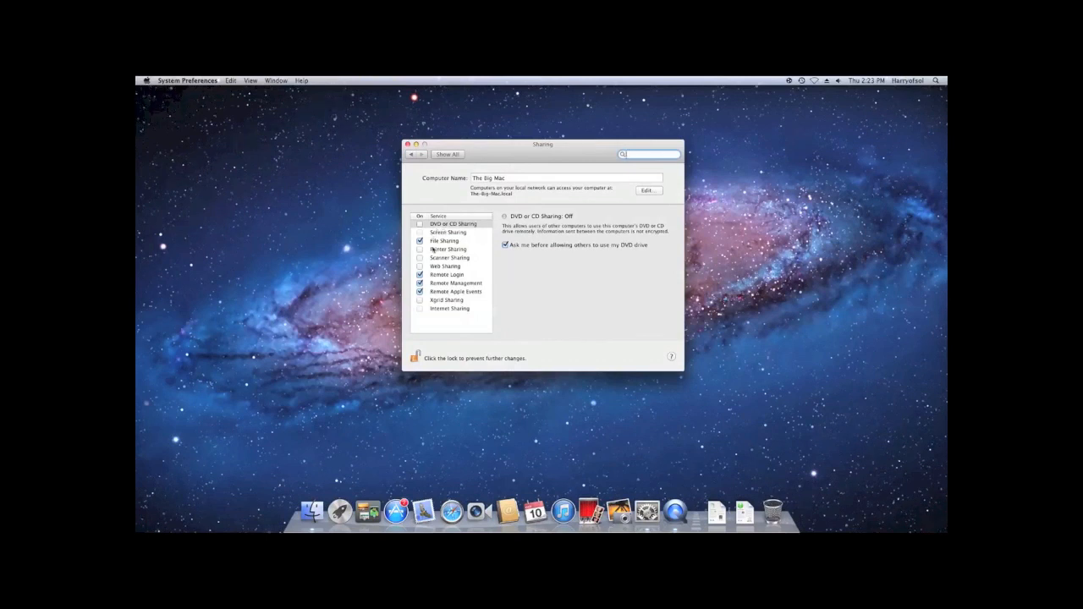
left_click(444, 242)
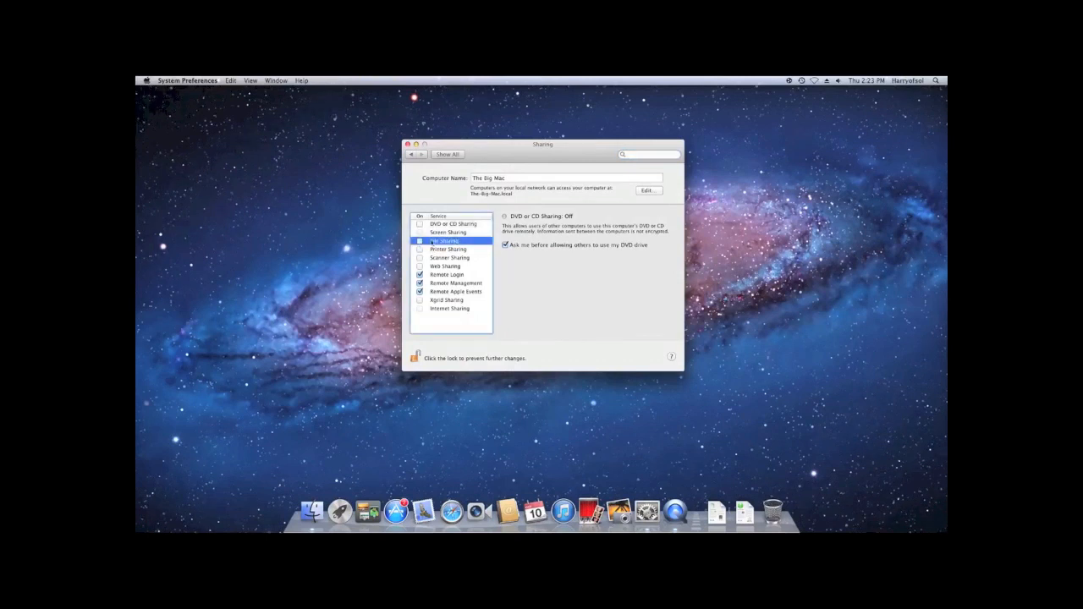
left_click(420, 241)
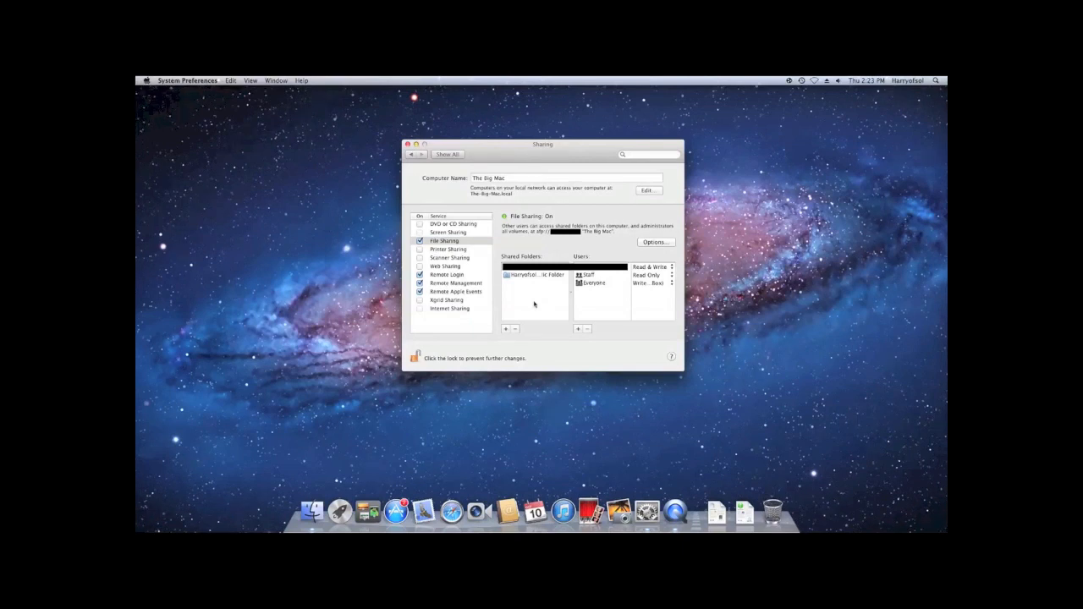
mouse_move(536, 333)
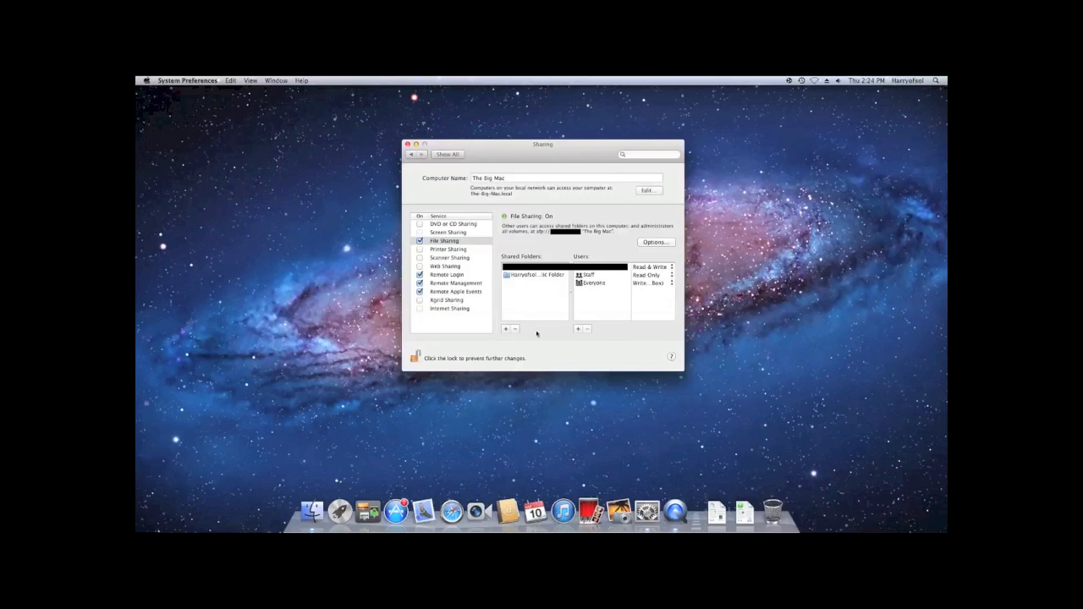
- Select the Public Folder and keep Everyone's permission at Read Only
left_click(535, 274)
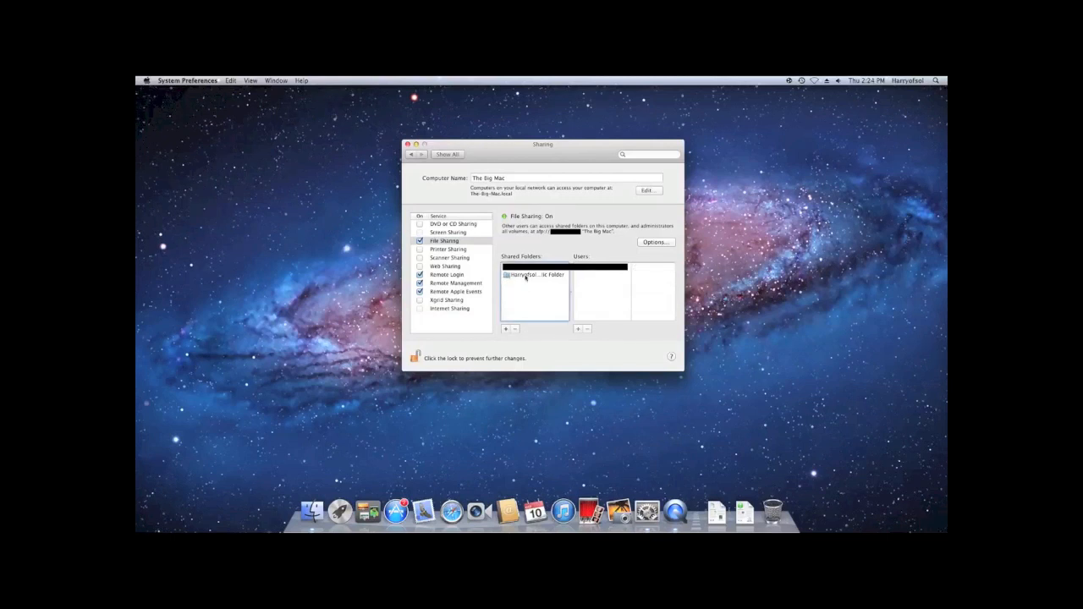
left_click(535, 275)
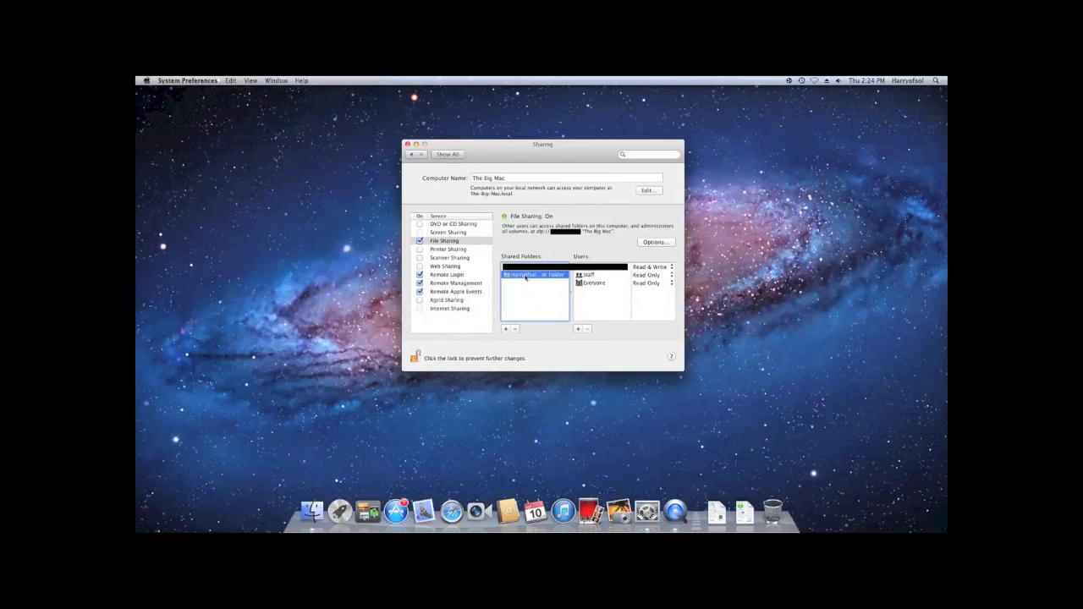
left_click(647, 282)
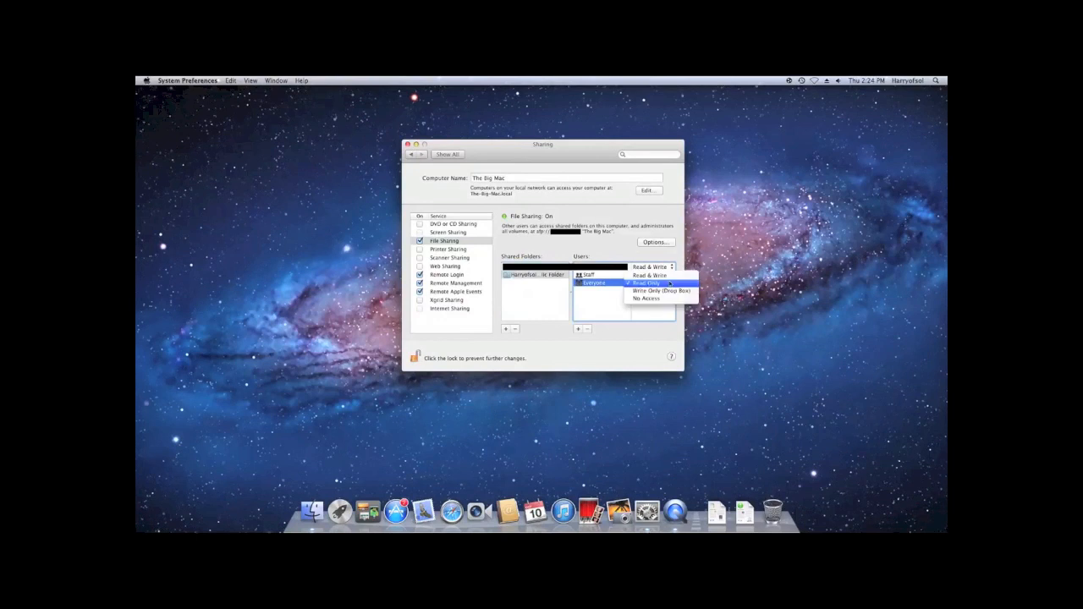
left_click(645, 283)
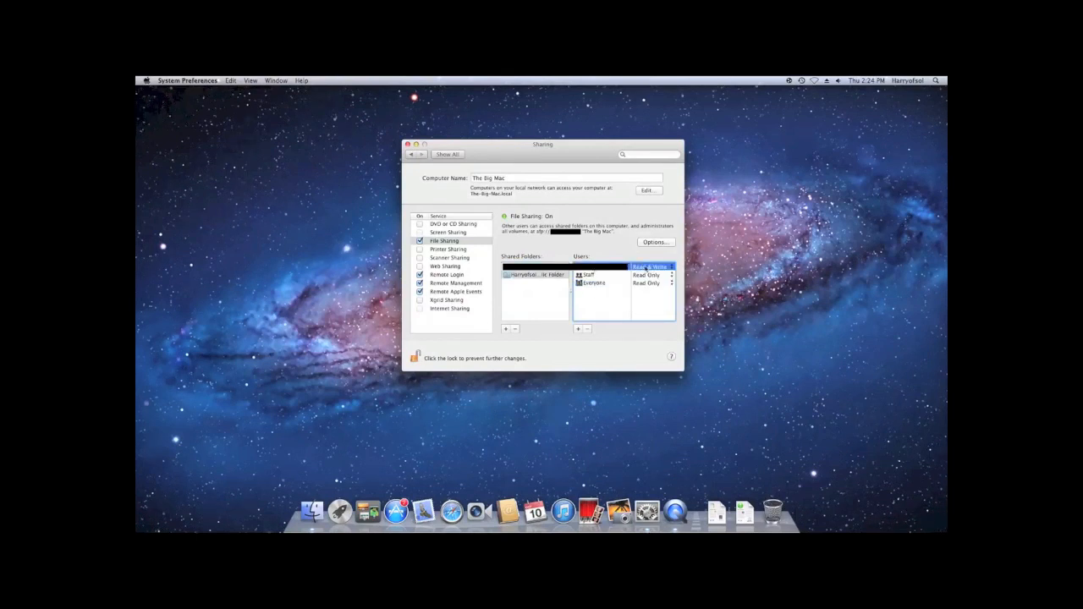
left_click(587, 274)
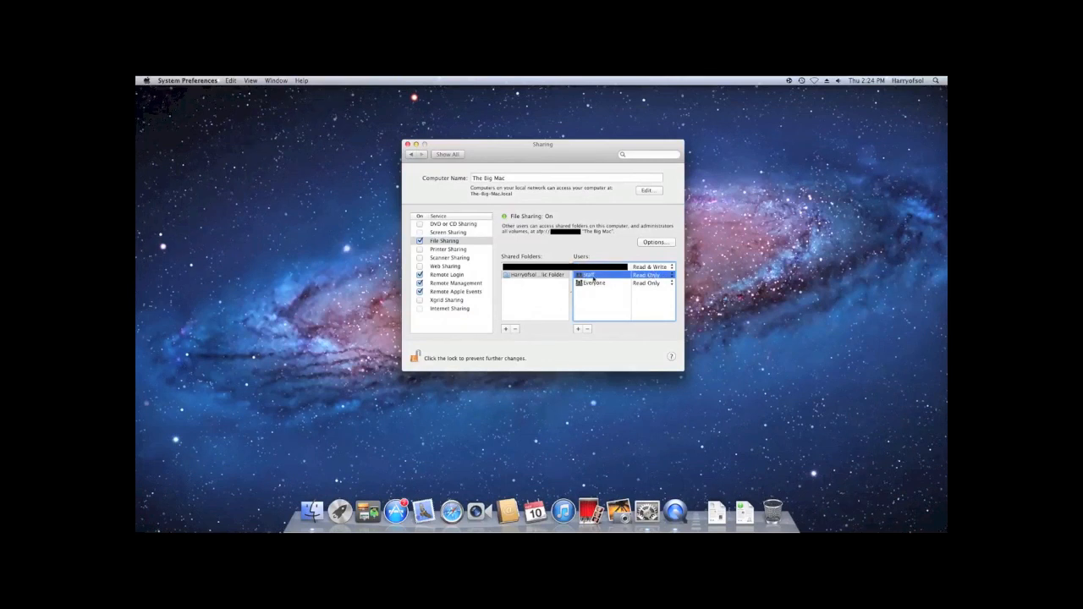
left_click(652, 282)
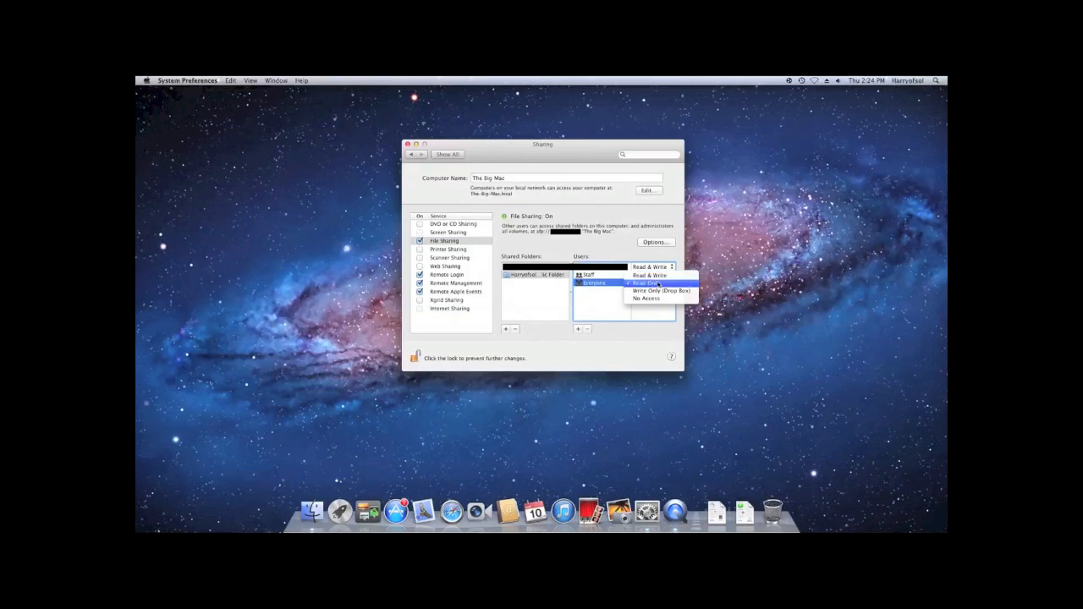
mouse_move(662, 290)
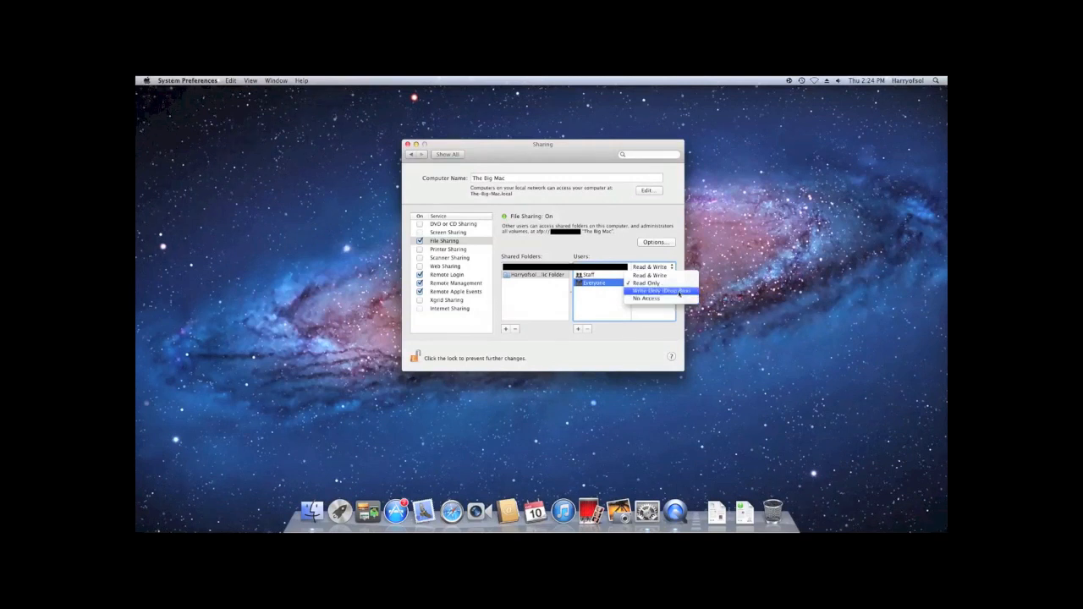
mouse_move(646, 299)
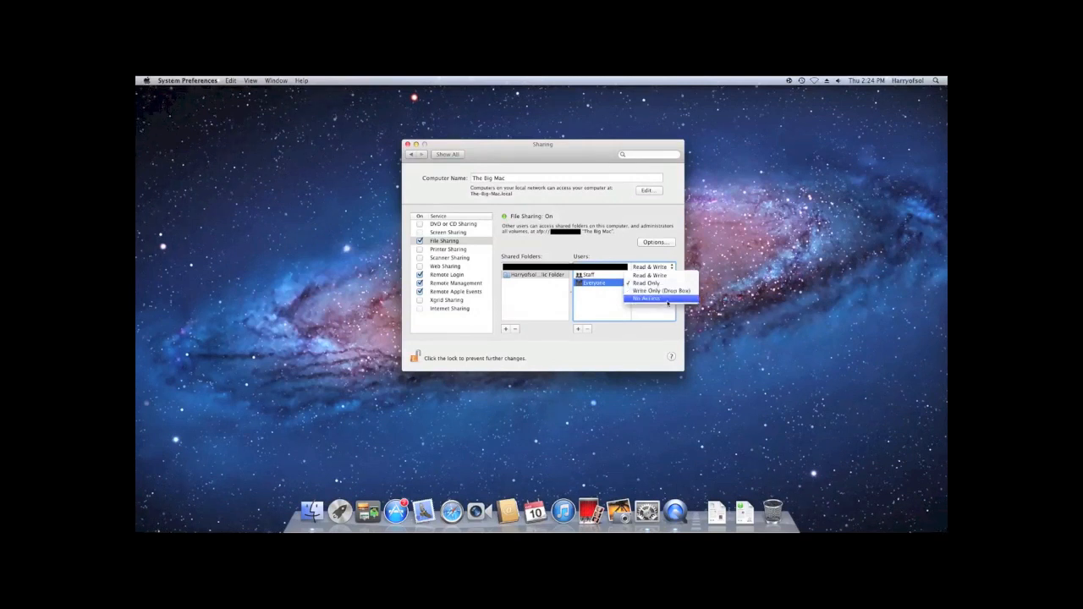
left_click(644, 283)
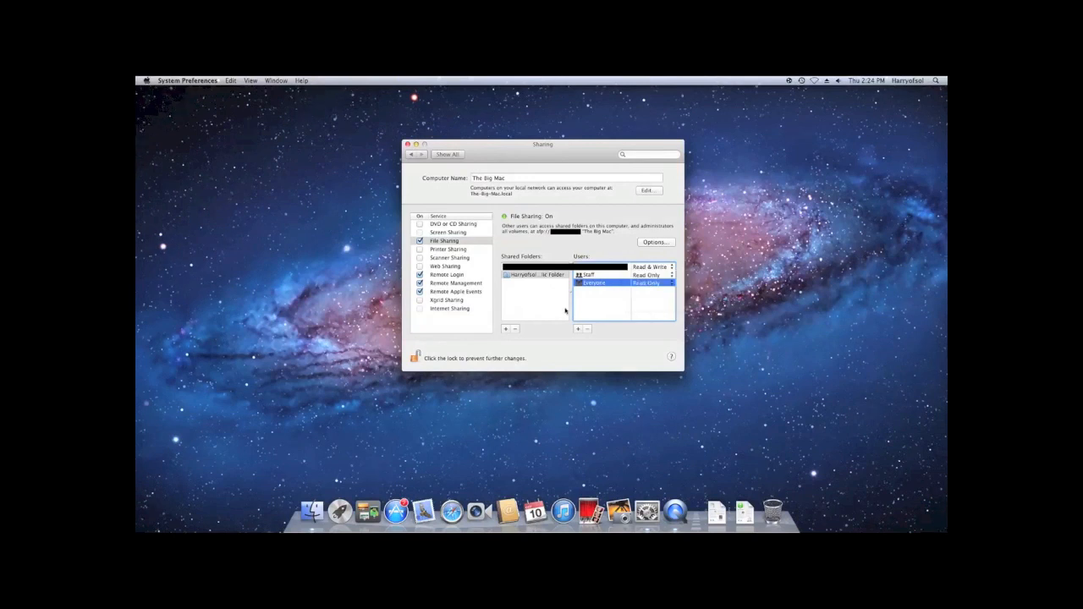
mouse_move(656, 311)
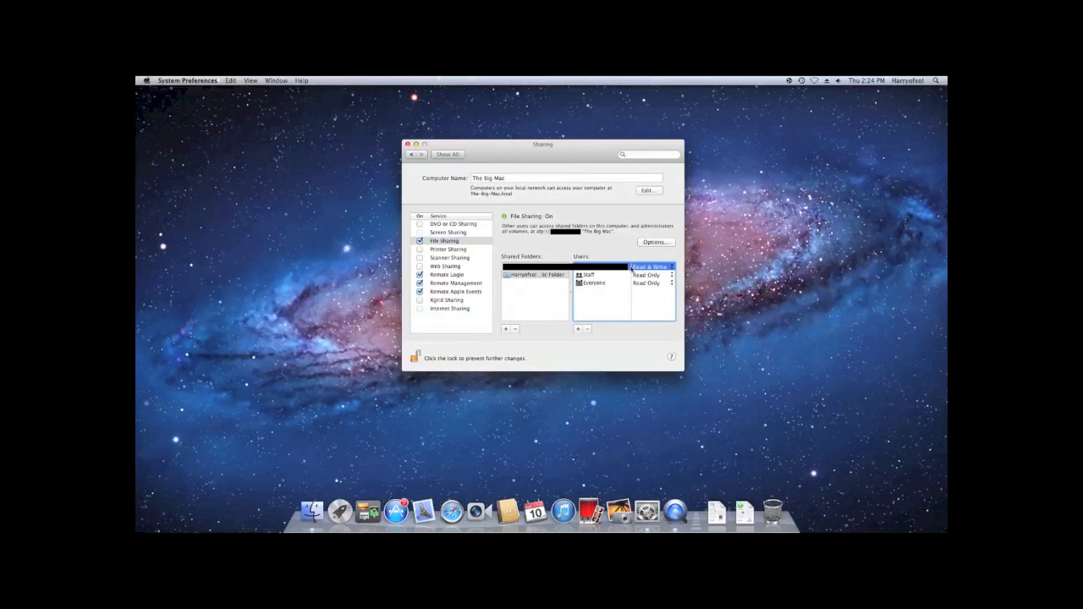
mouse_move(624, 297)
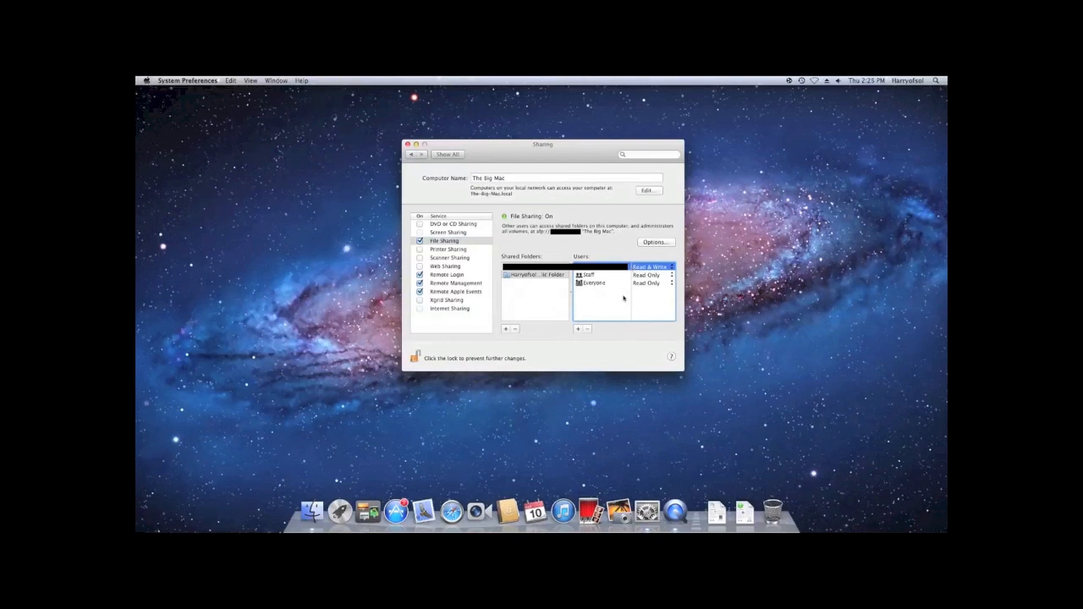
- Create a new sharing-only person named User1 and enter and verify a password
left_click(578, 329)
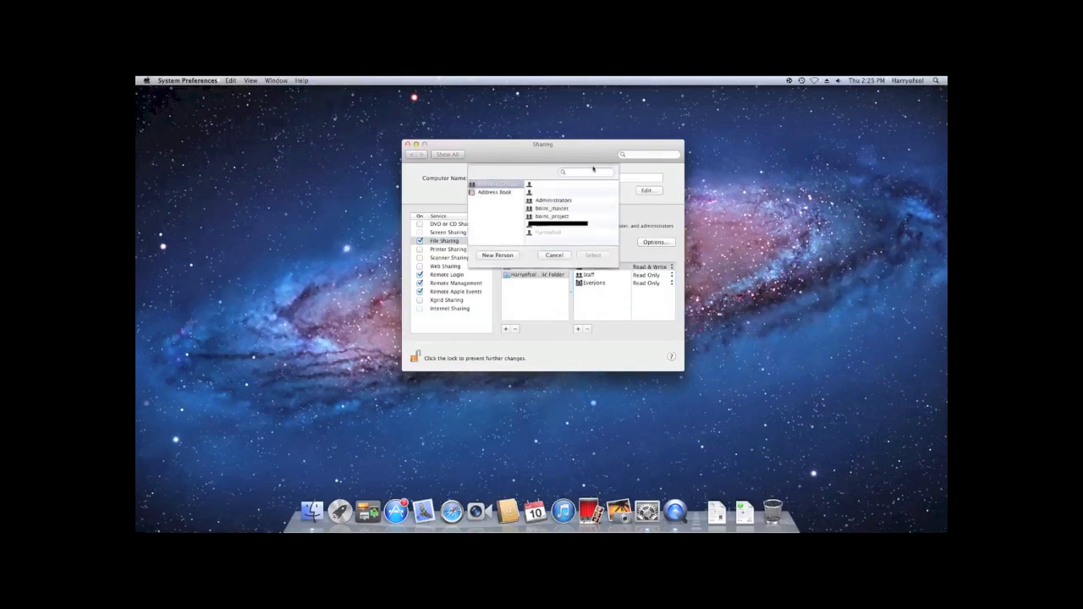
left_click(498, 183)
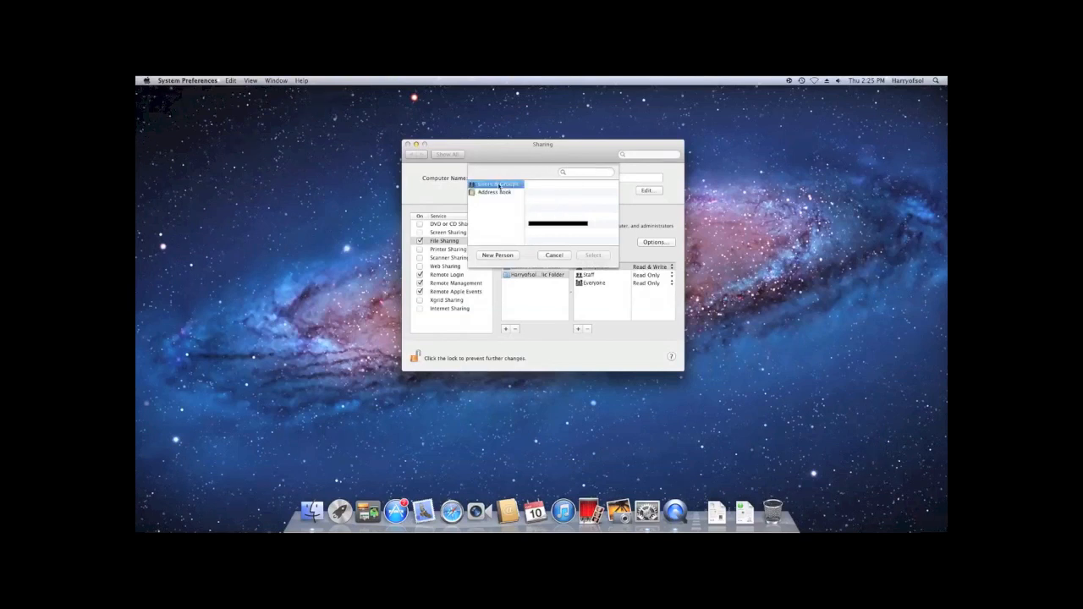
left_click(497, 254)
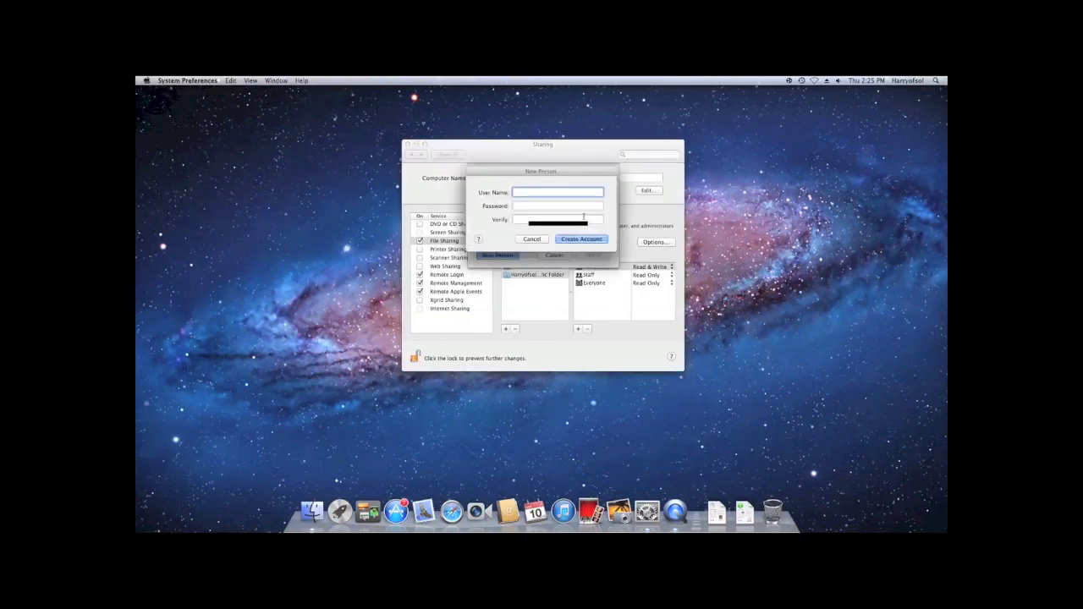
type("CLinen")
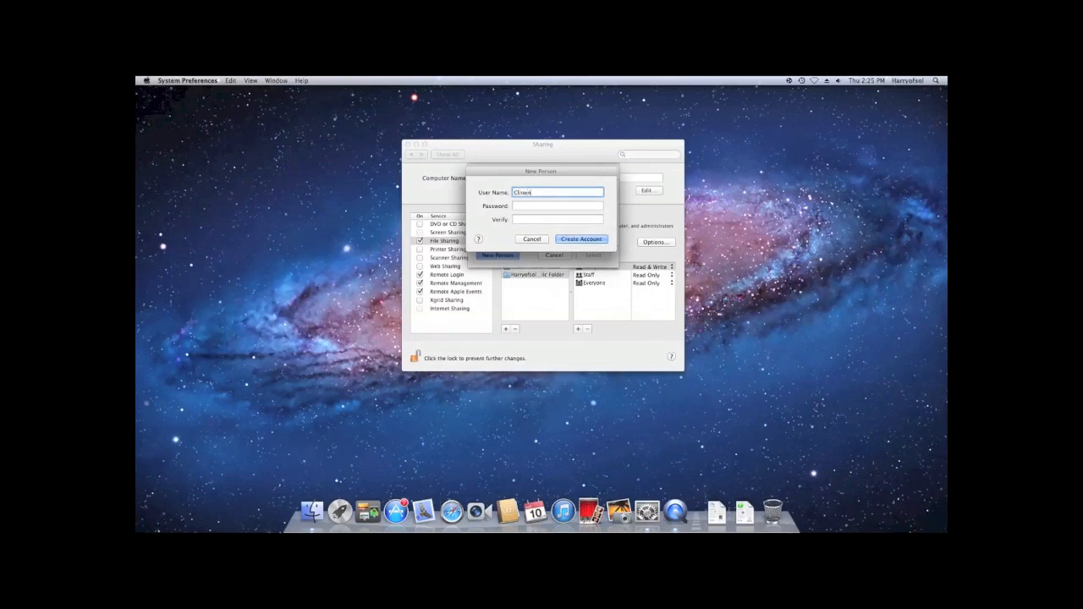
type("USer")
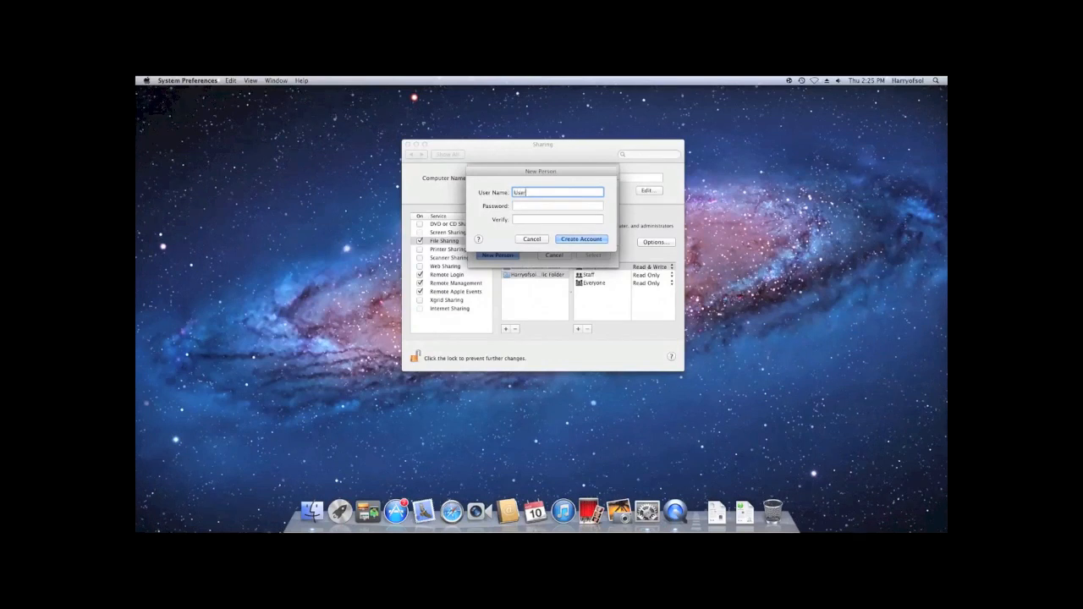
type("1")
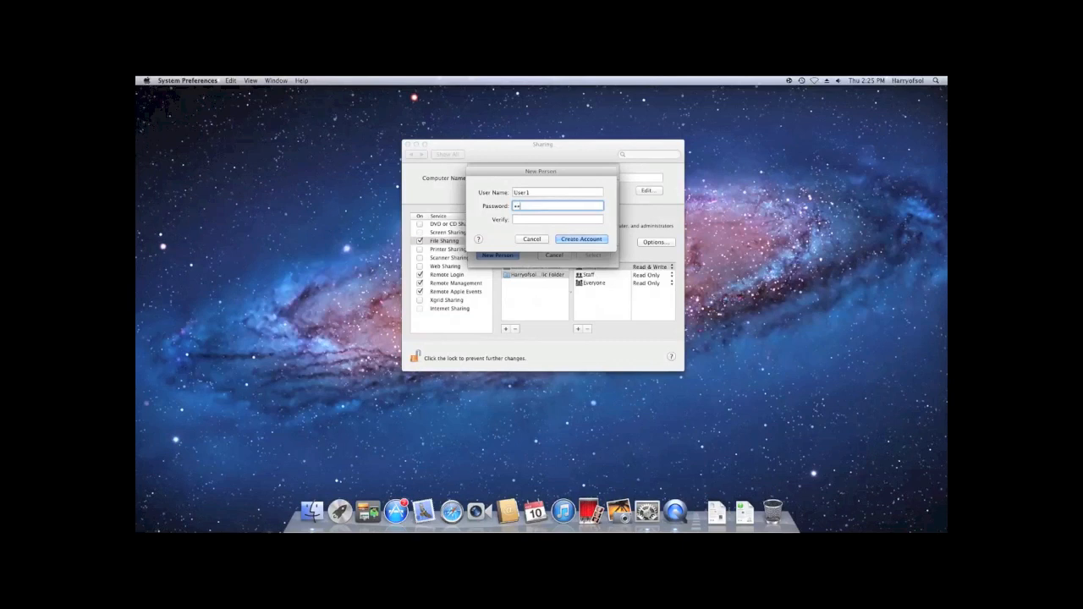
type("••••")
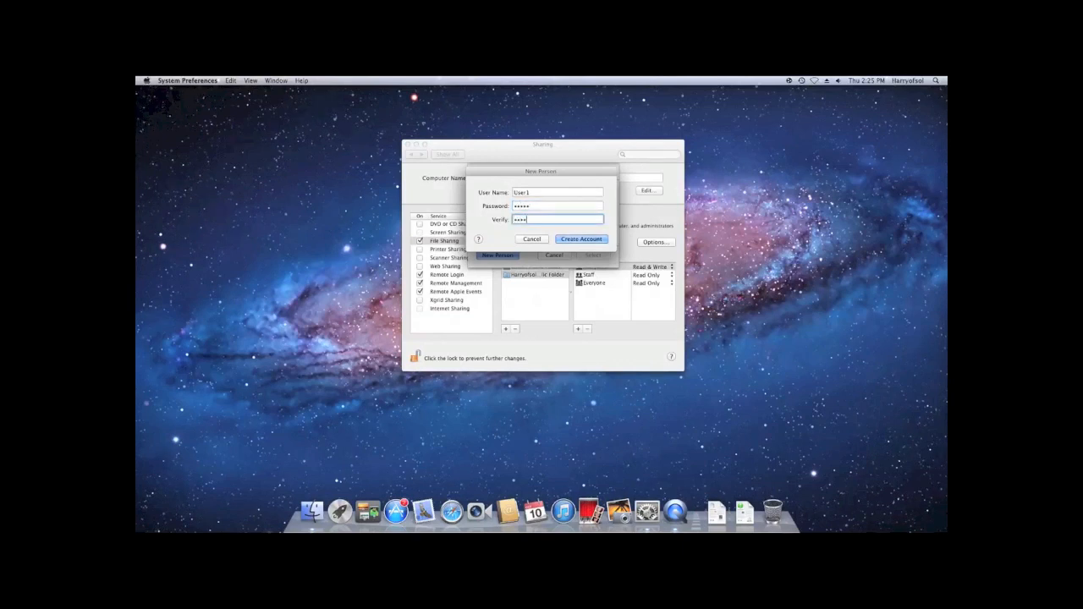
type("•")
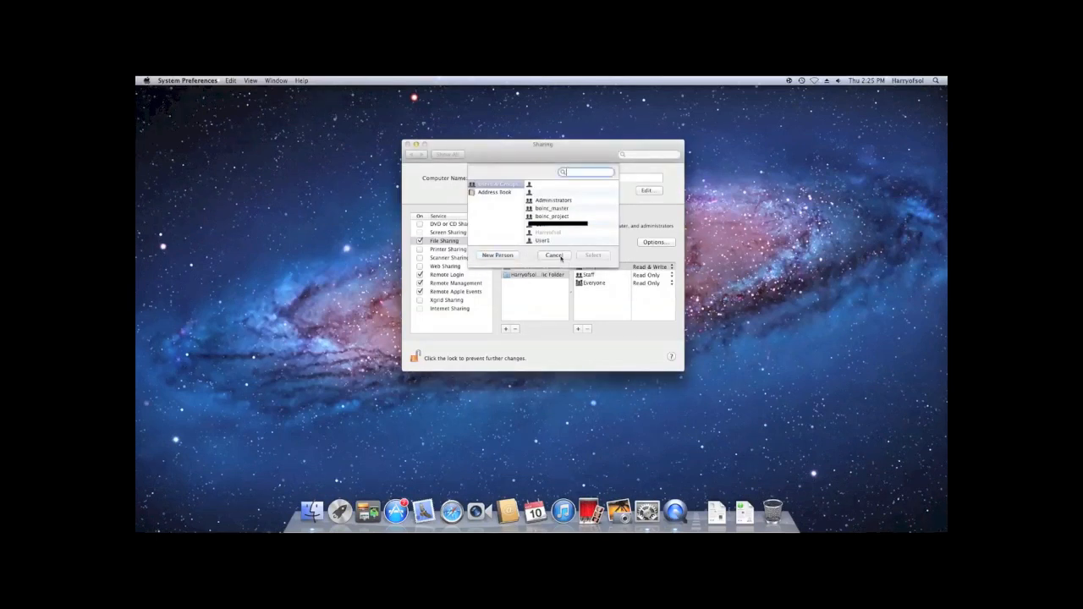
- Add User1 to the Public Folder's users with Write Only (Drop Box) access
left_click(554, 255)
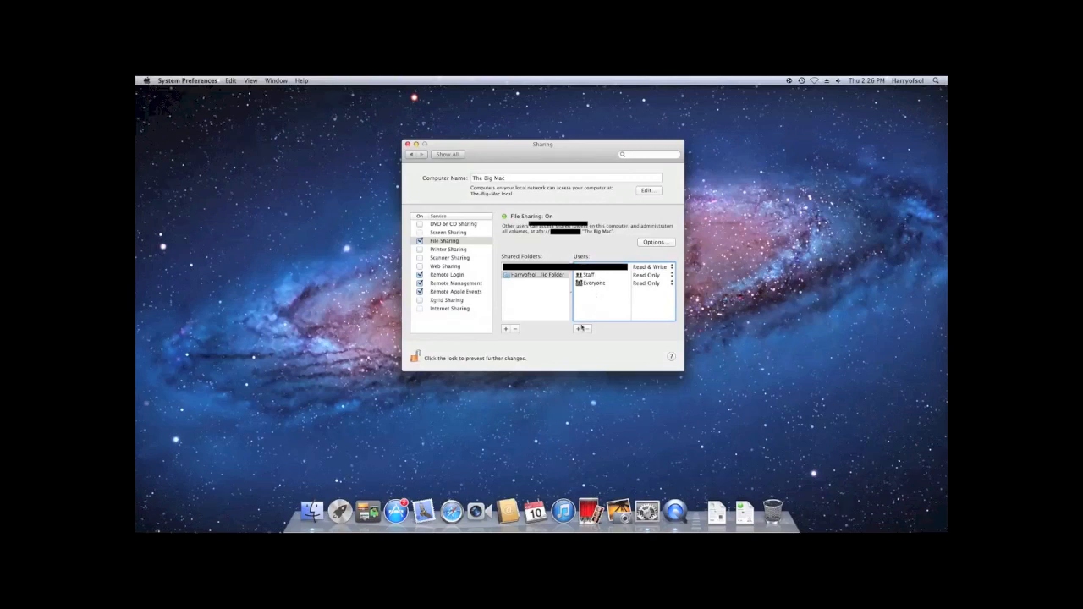
left_click(577, 329)
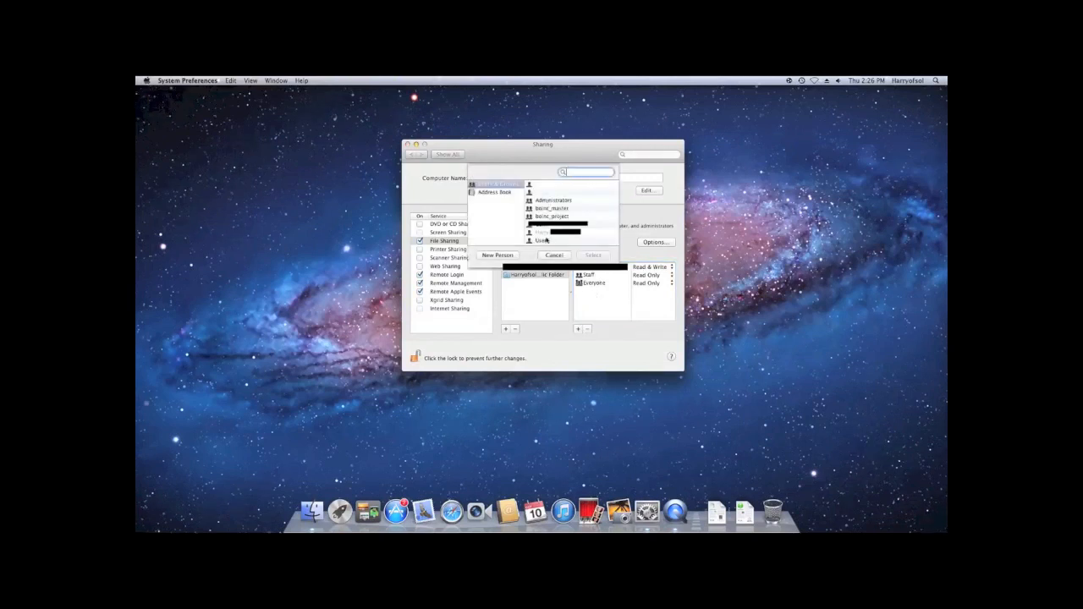
left_click(541, 240)
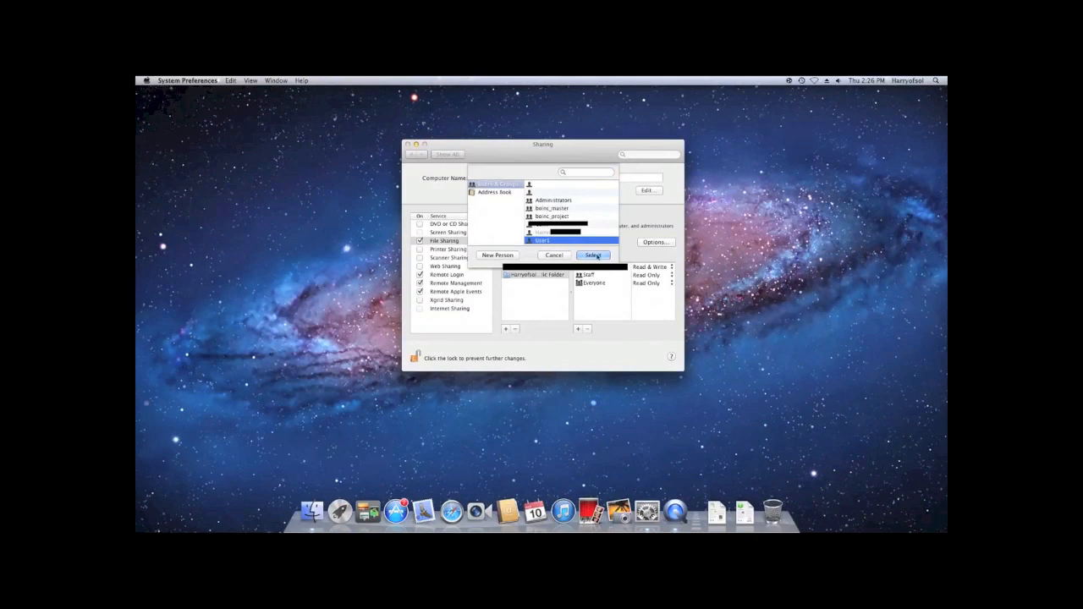
left_click(593, 255)
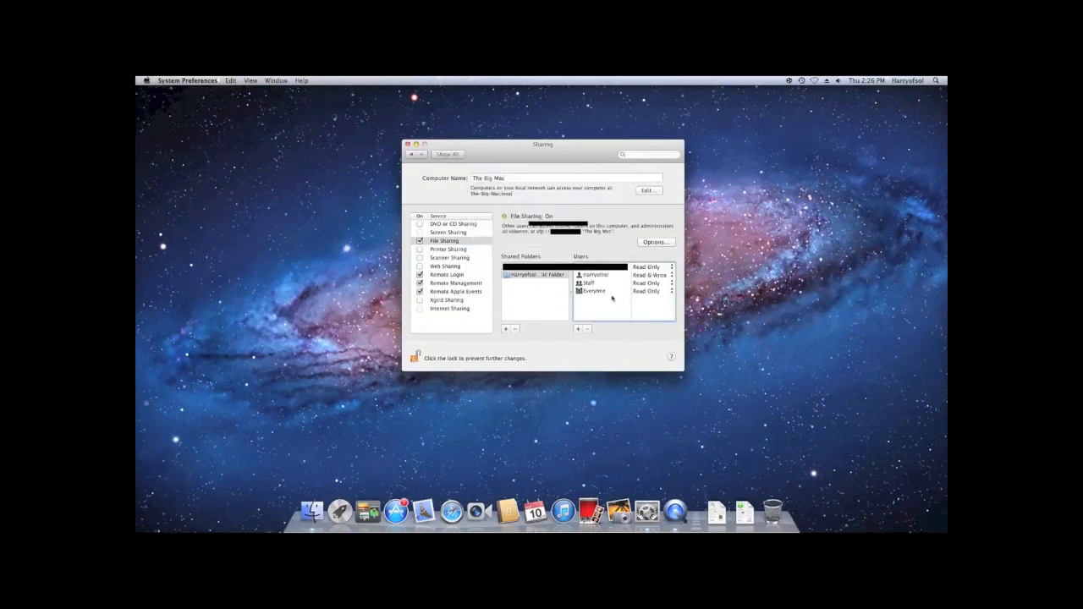
left_click(652, 267)
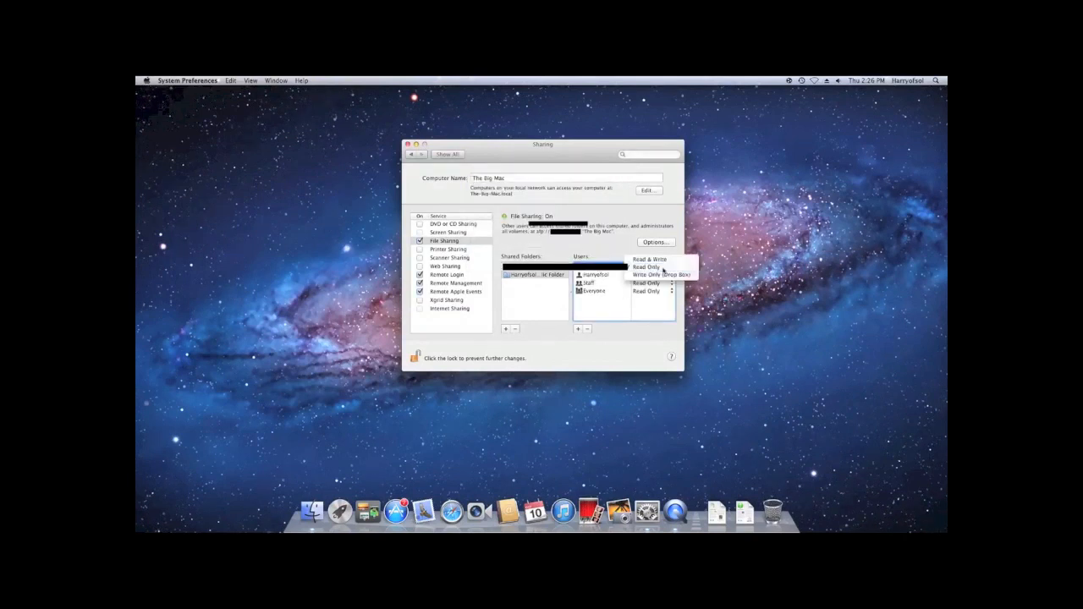
mouse_move(660, 274)
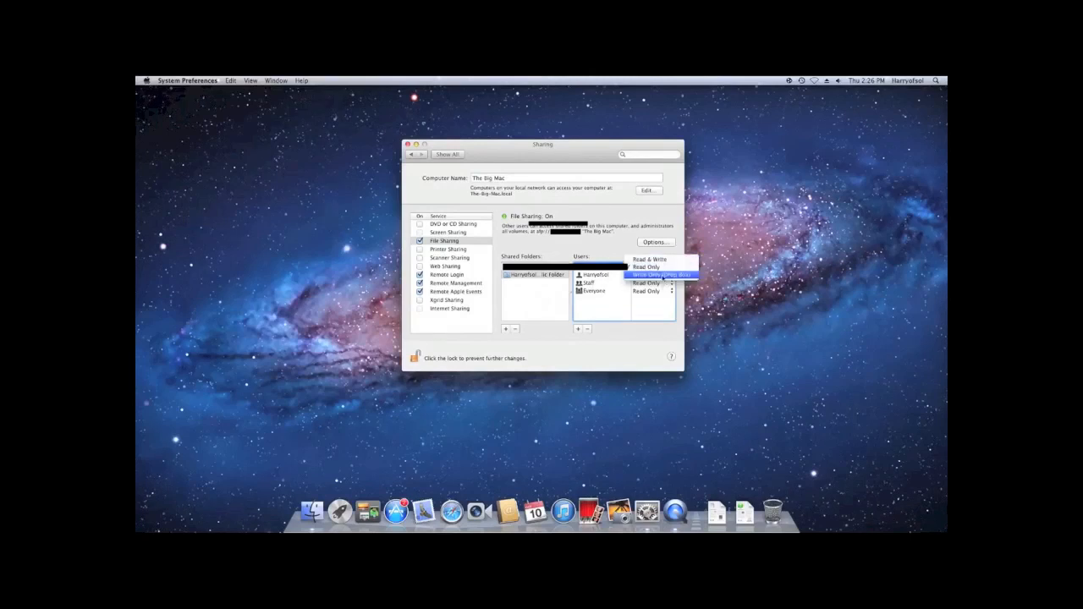
left_click(647, 259)
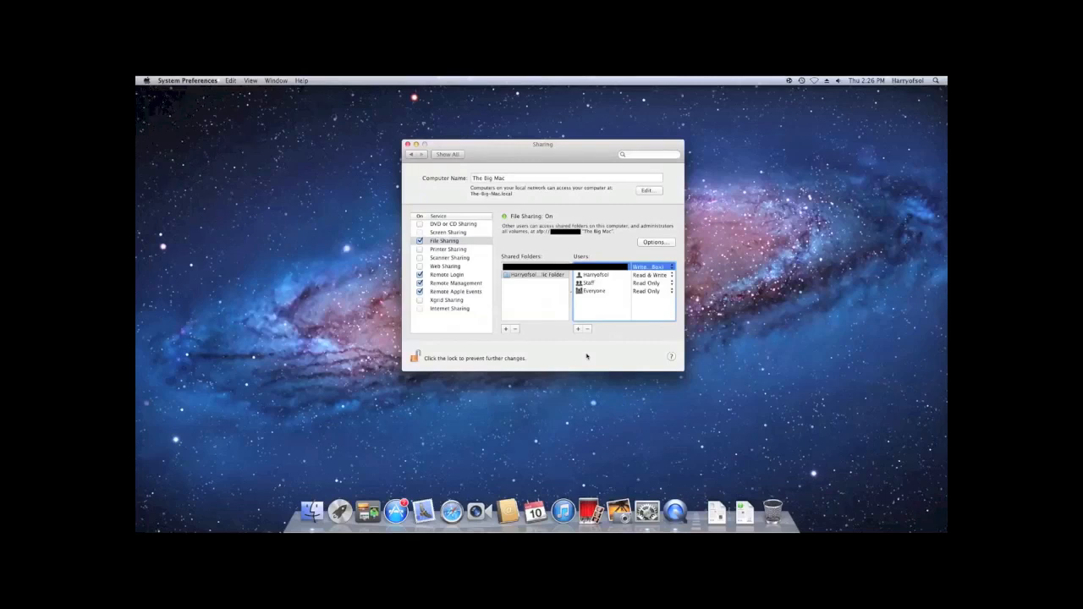
mouse_move(488, 311)
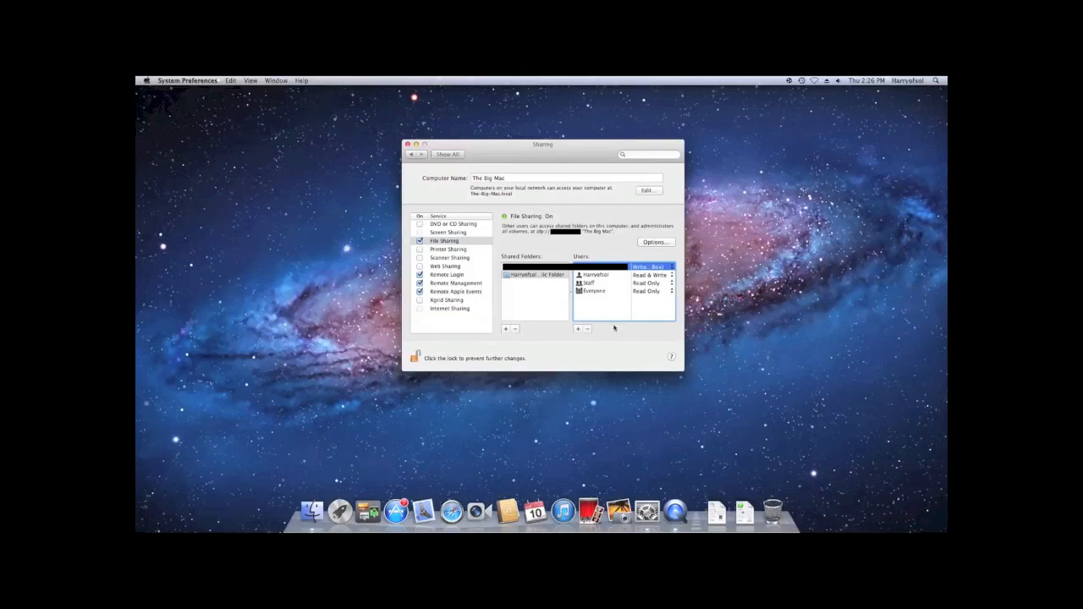
mouse_move(614, 328)
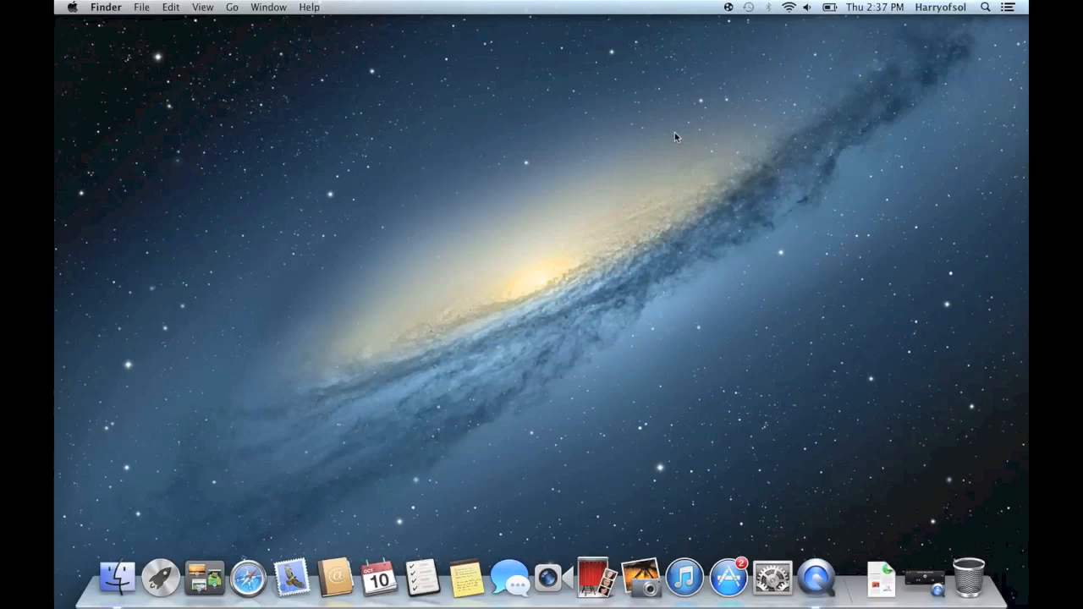
mouse_move(335, 78)
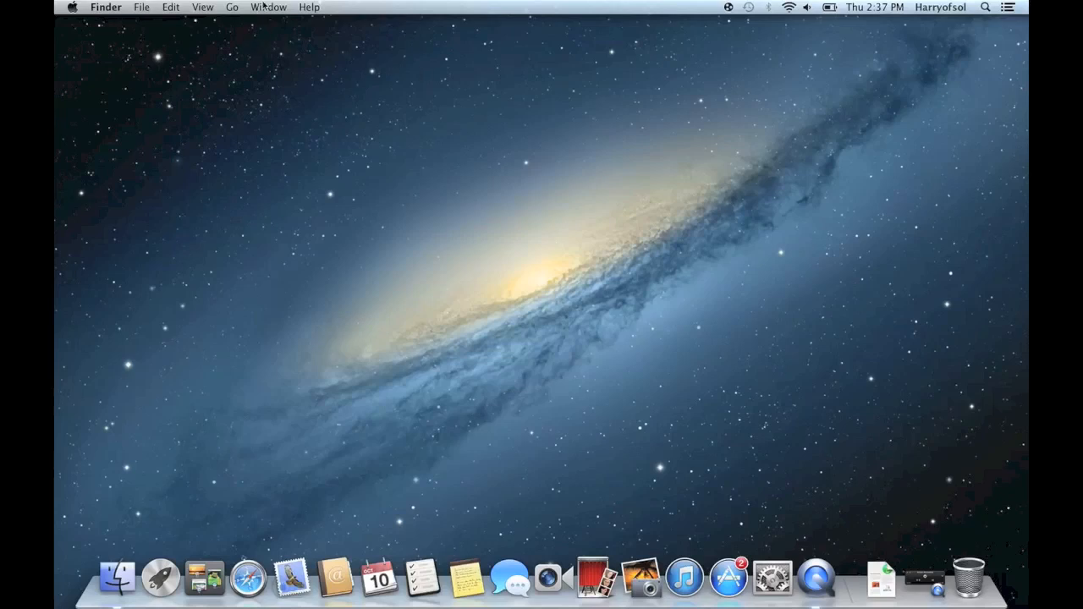
- Enter the host's afp:// address in Connect to Server and connect
left_click(231, 7)
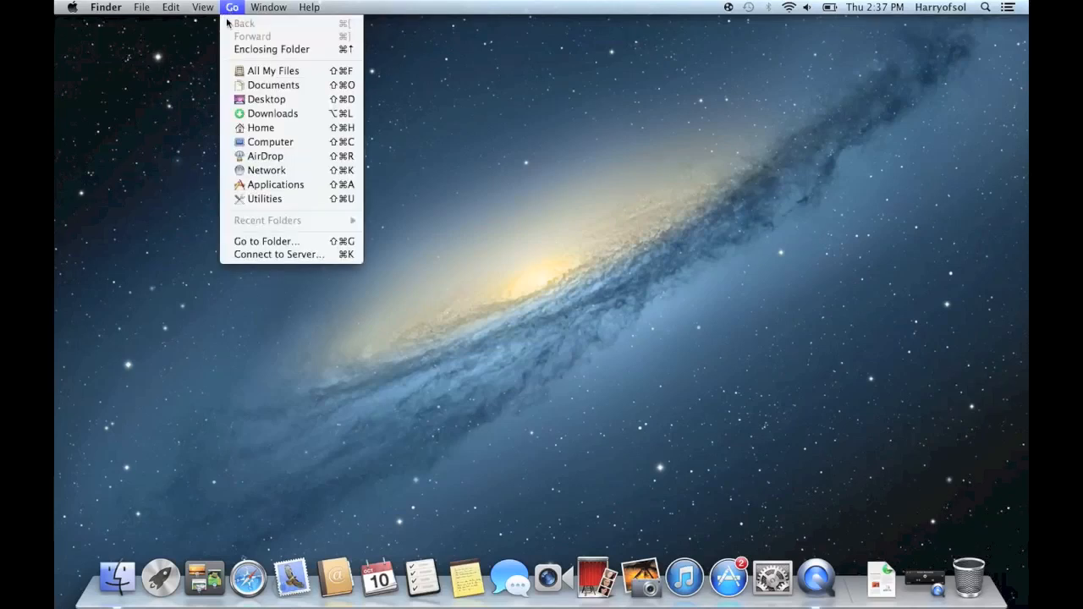
left_click(278, 255)
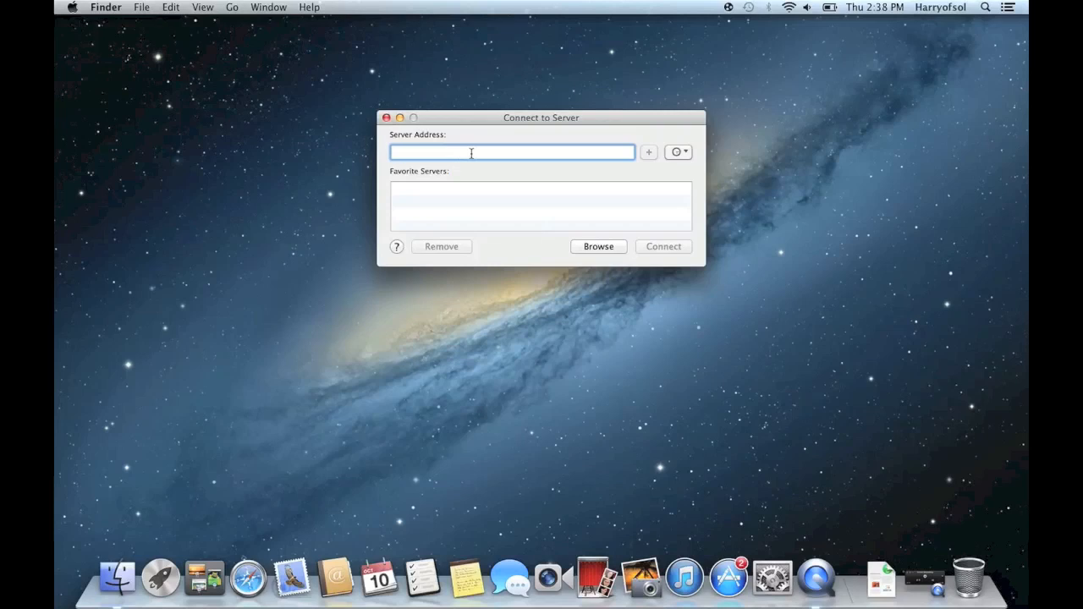
mouse_move(472, 167)
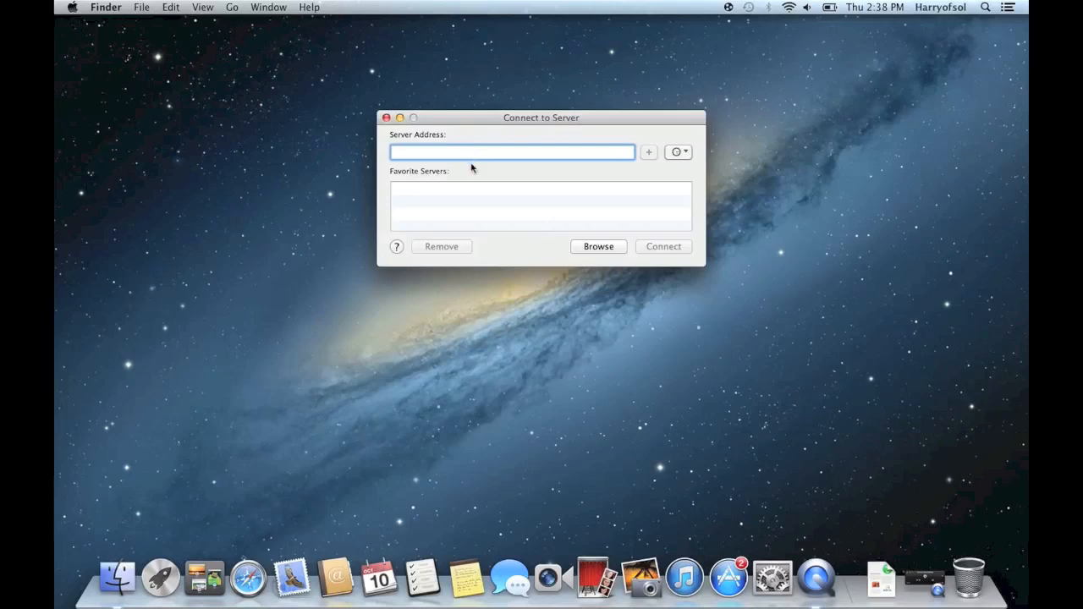
type("af")
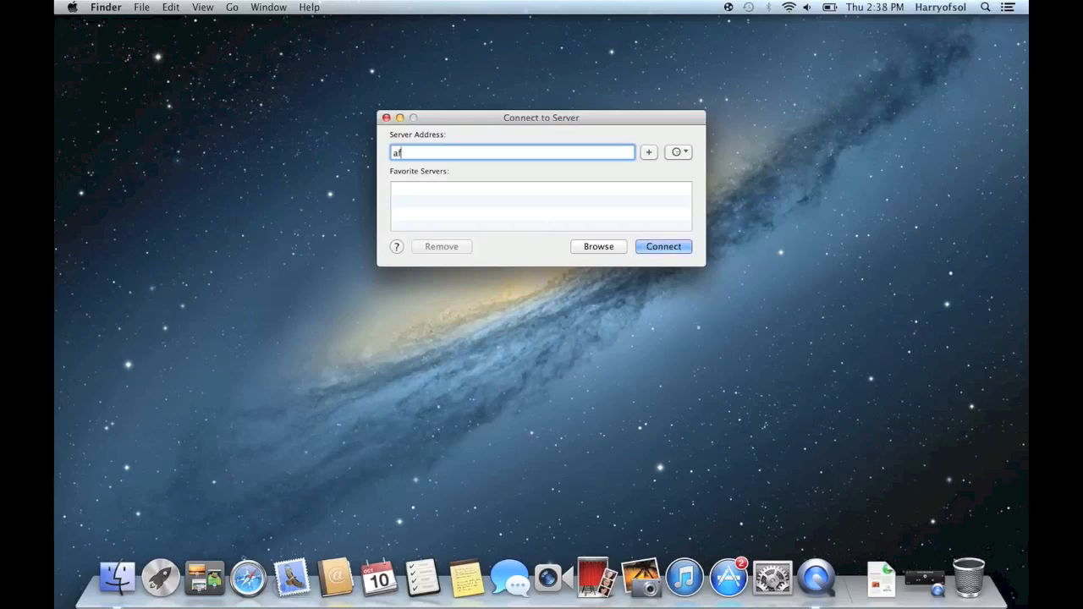
type("://")
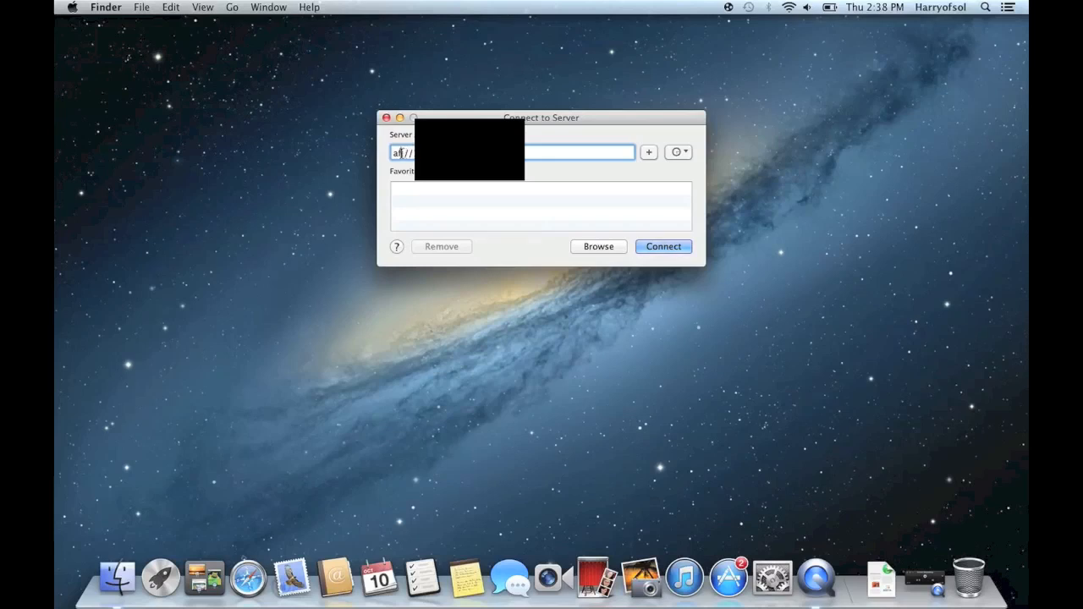
left_click(663, 246)
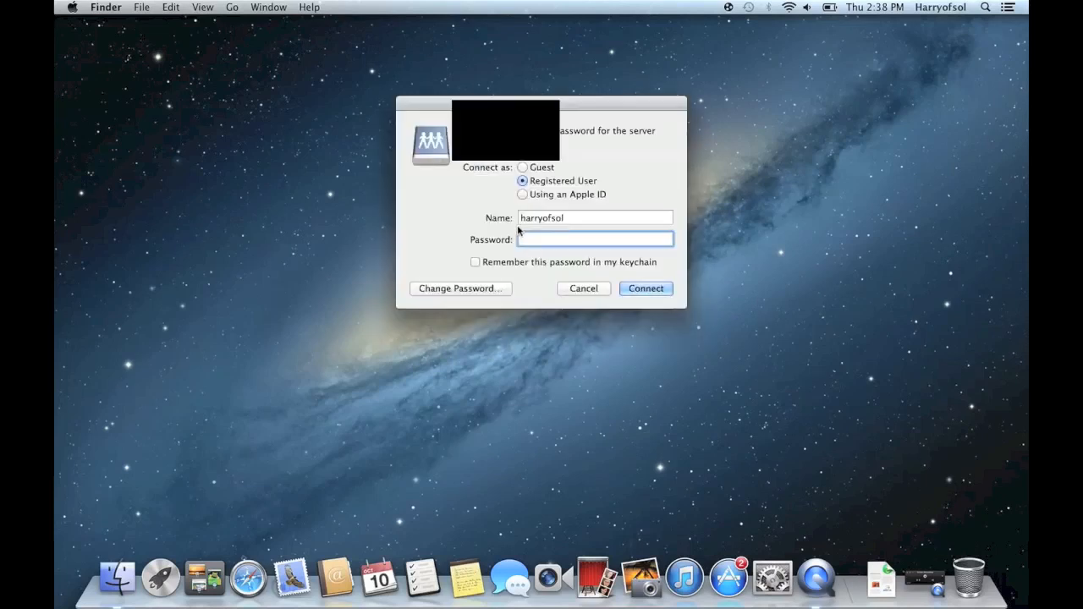
- Log in to the host with the account name user1 and its password
left_click(595, 217)
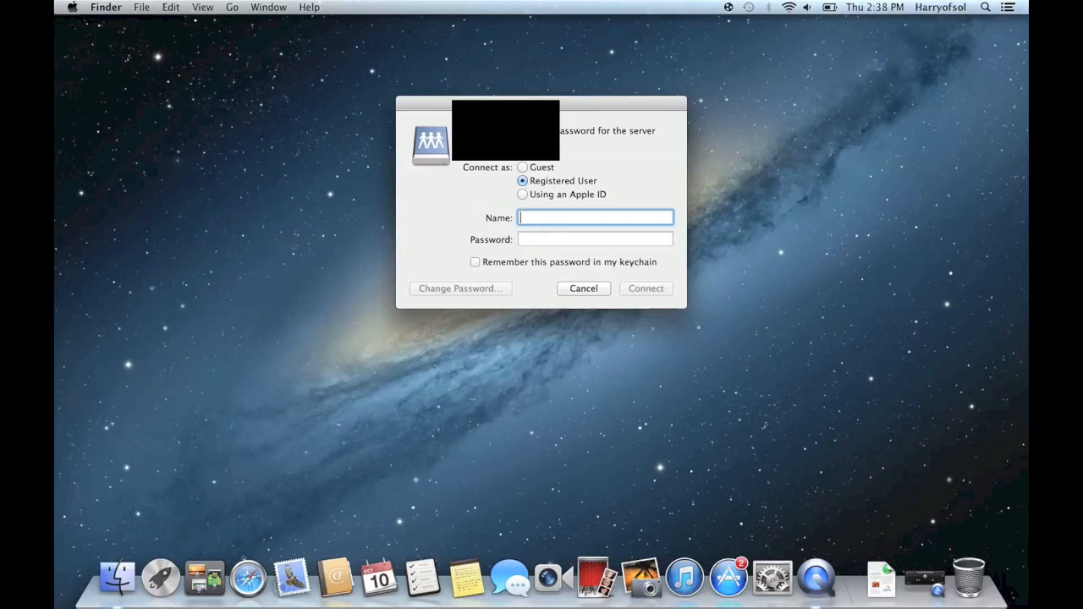
mouse_move(573, 202)
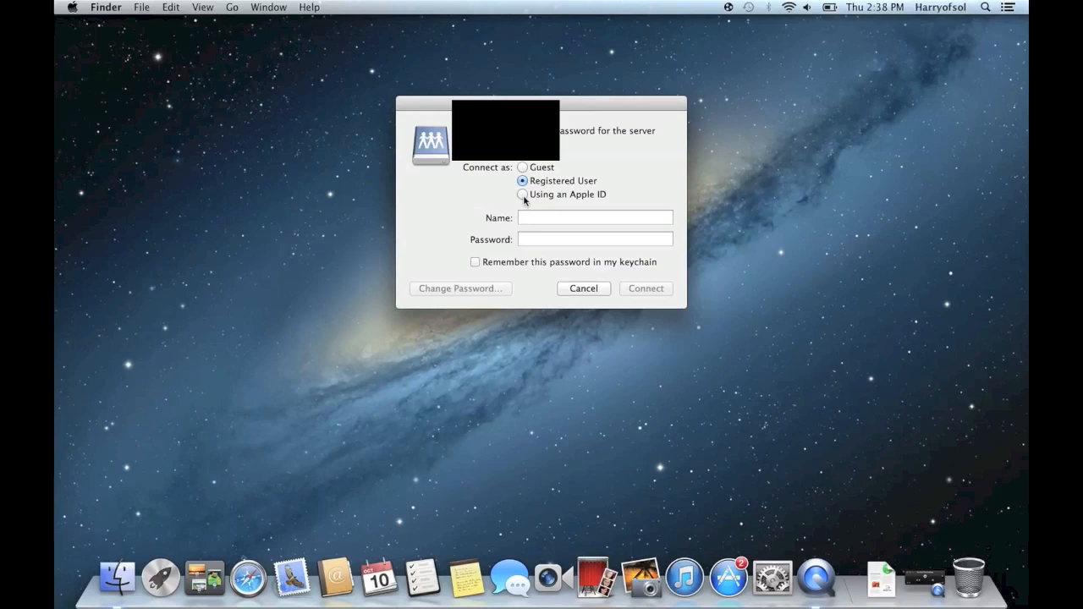
left_click(594, 217)
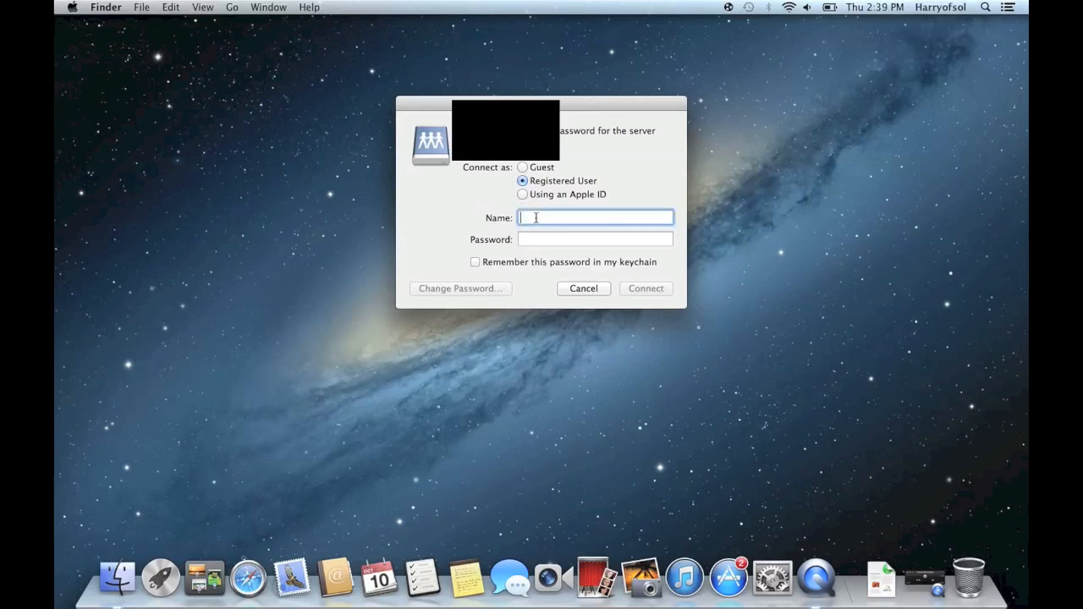
type("Us")
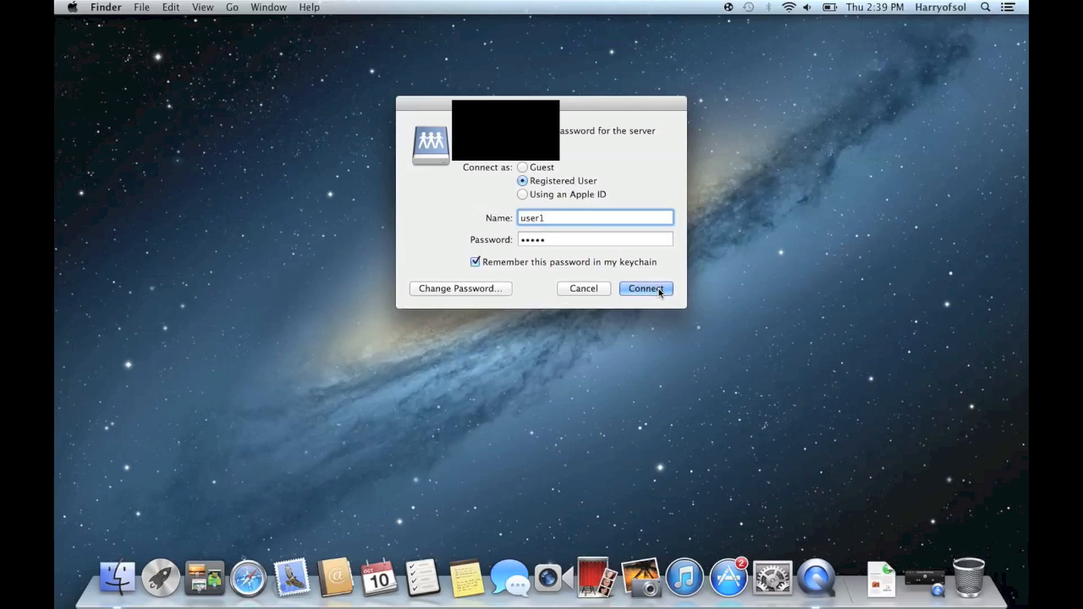
left_click(646, 288)
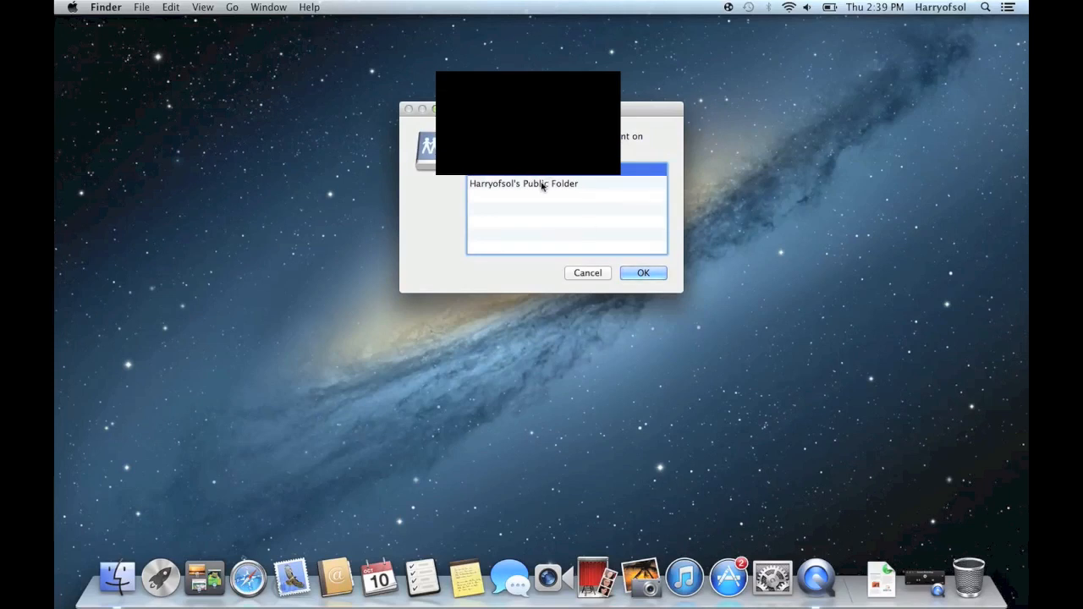
- Mount the Public Folder volume and put About Downloads into its Drop Box
left_click(522, 183)
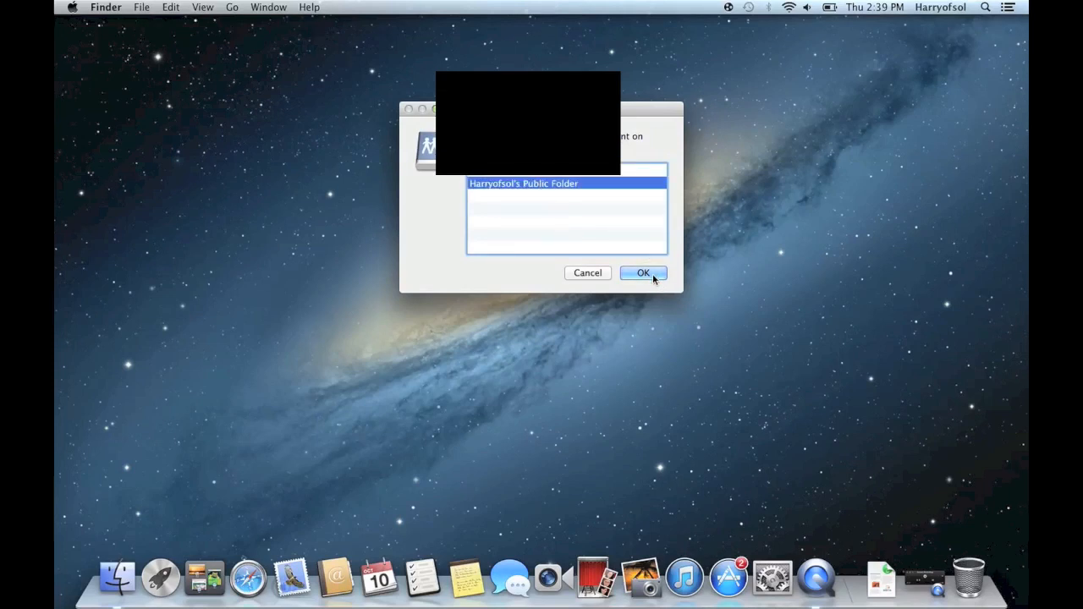
mouse_move(338, 439)
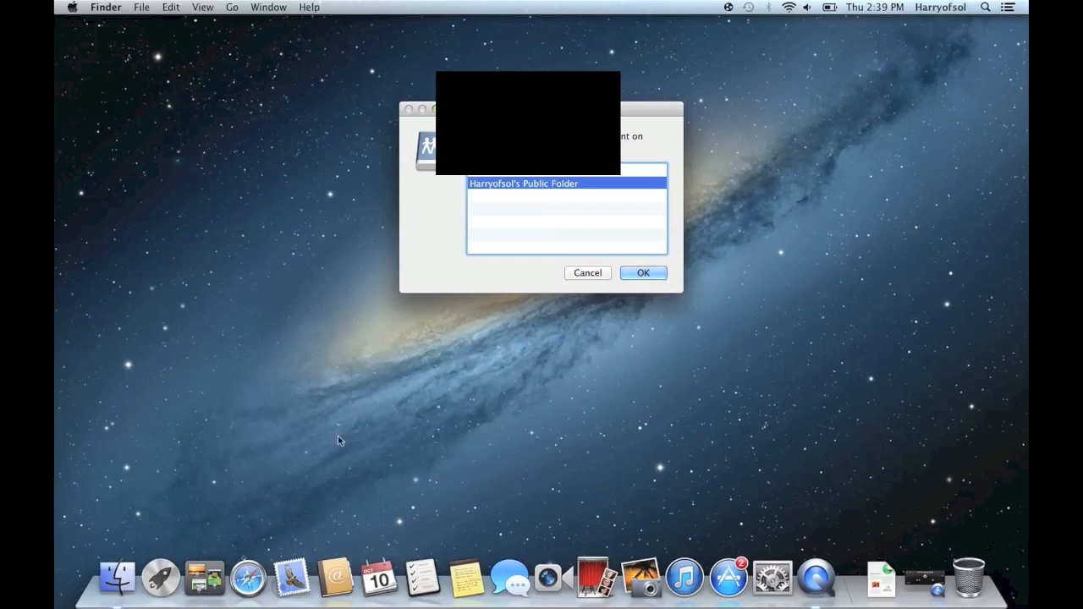
left_click(481, 252)
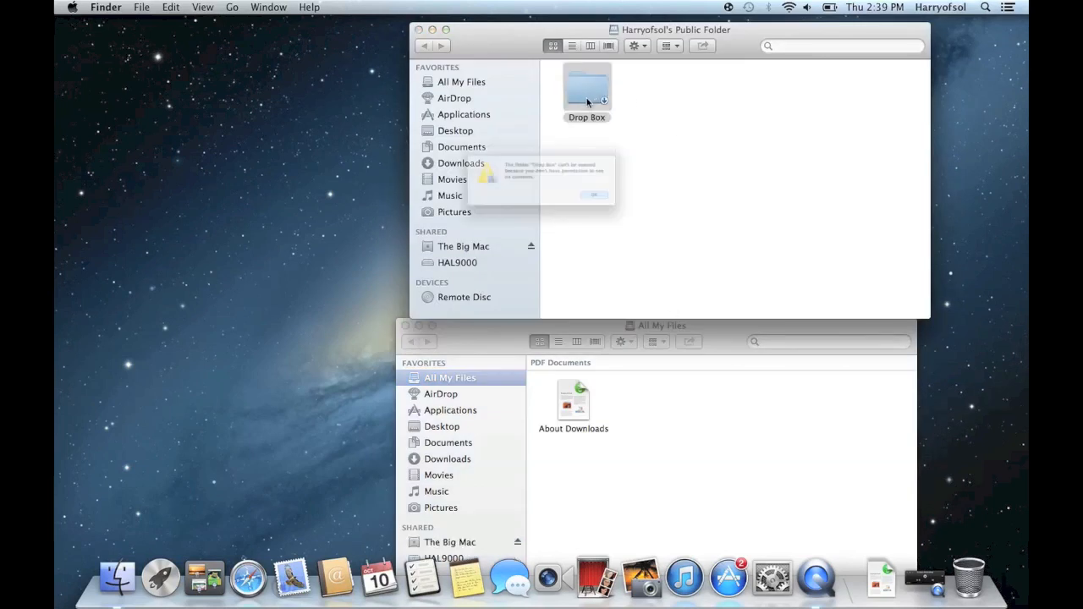
left_click(594, 195)
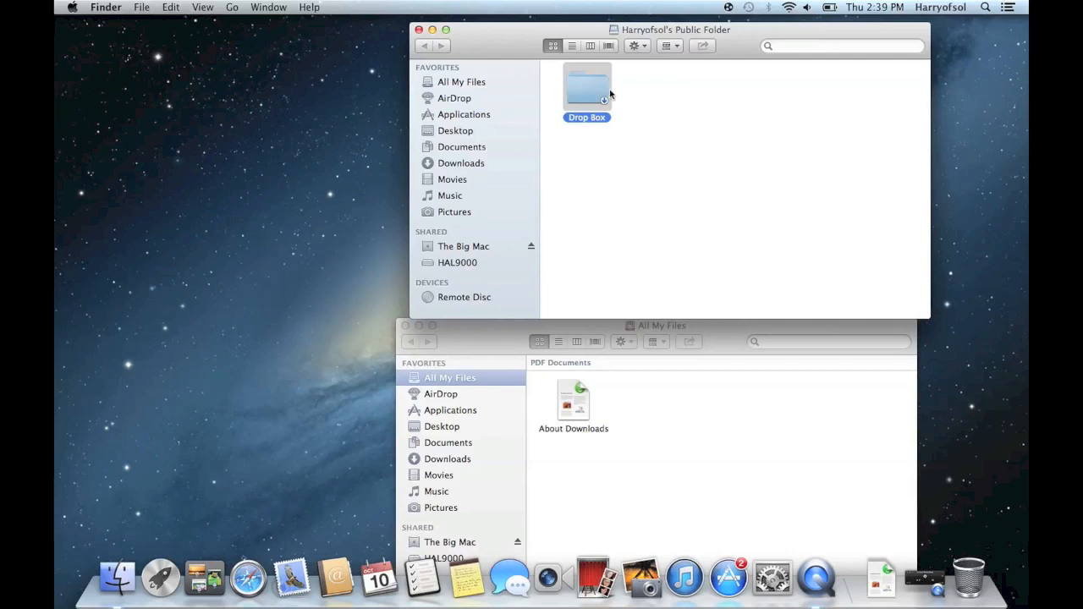
mouse_move(726, 63)
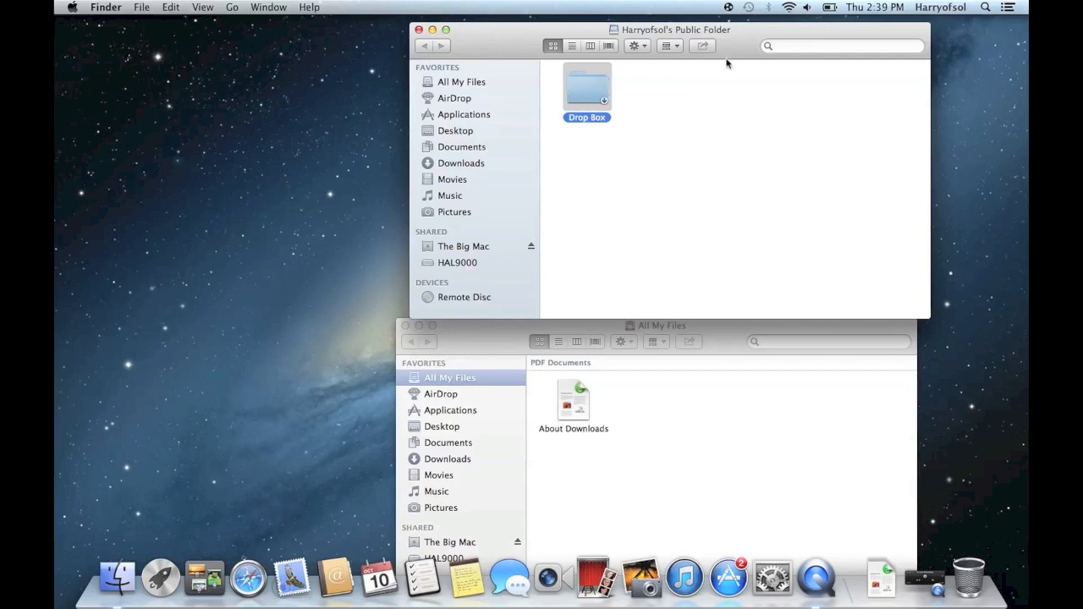
left_click(573, 404)
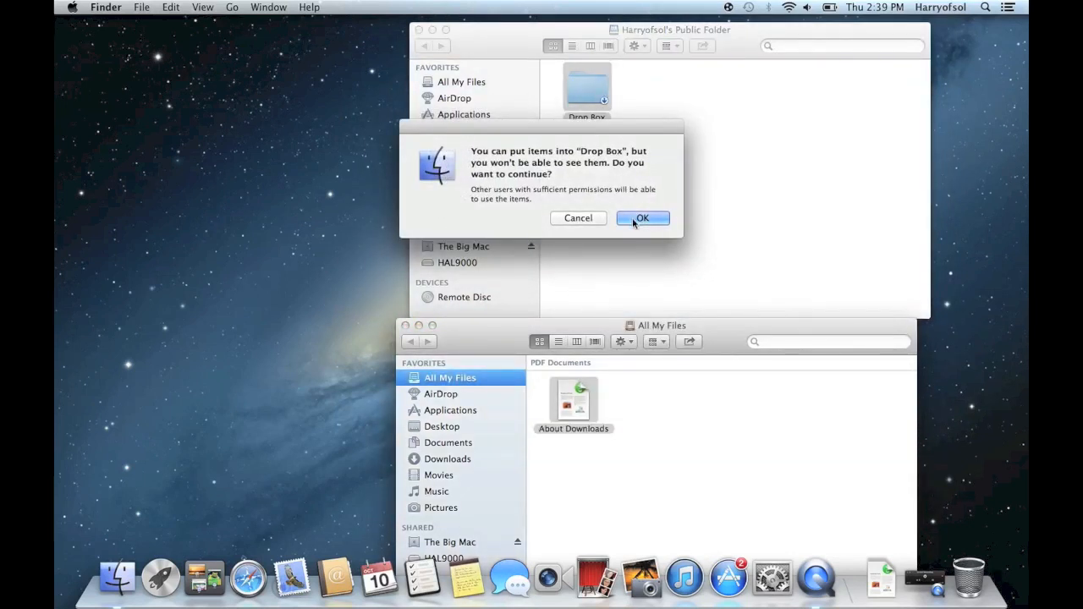
left_click(642, 217)
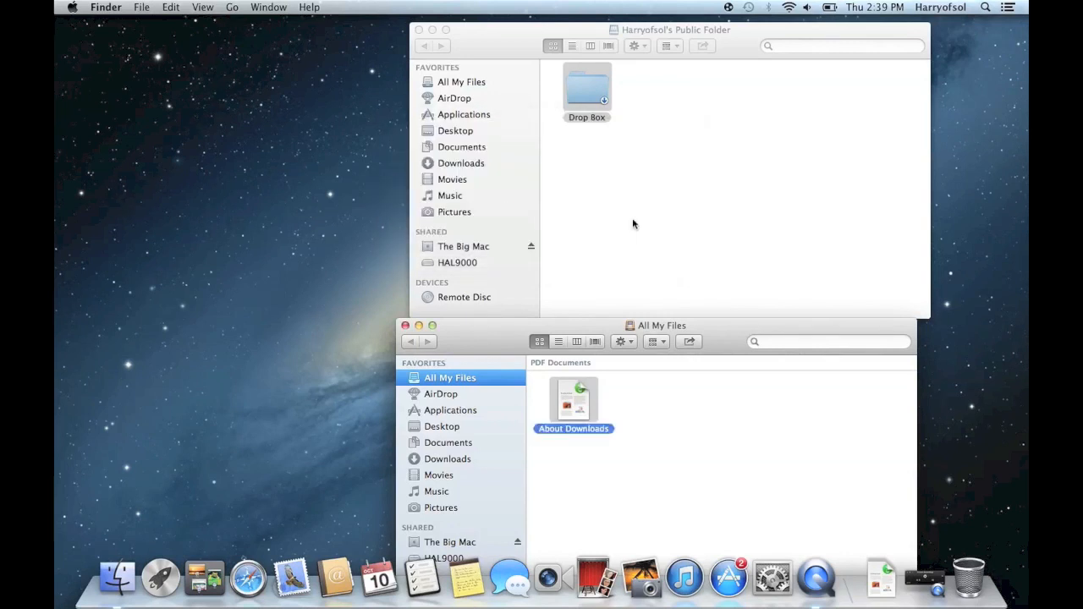
left_click_drag(574, 406, 586, 89)
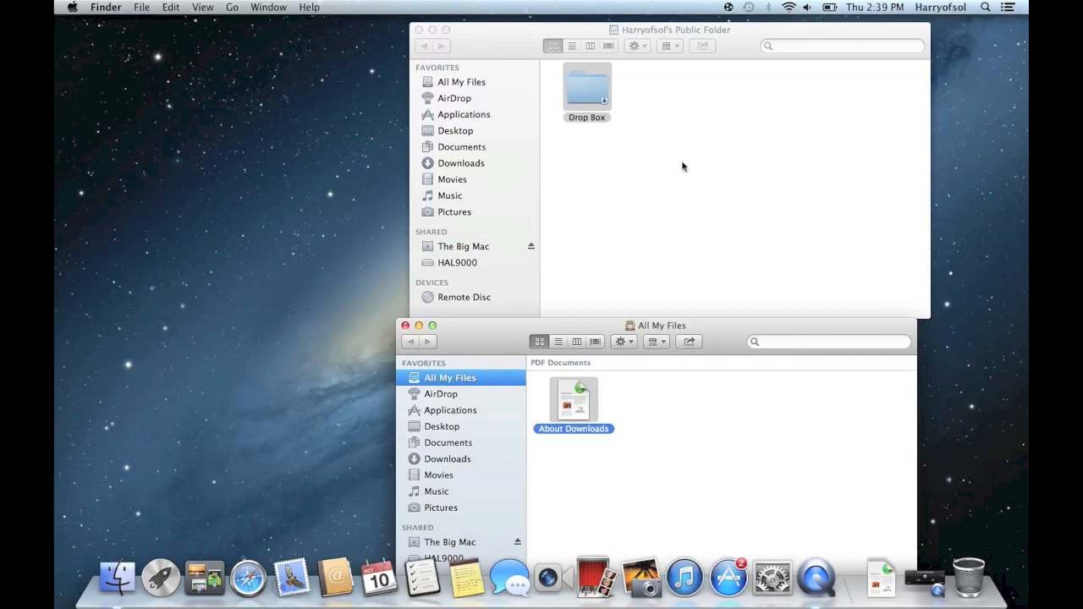
mouse_move(508, 331)
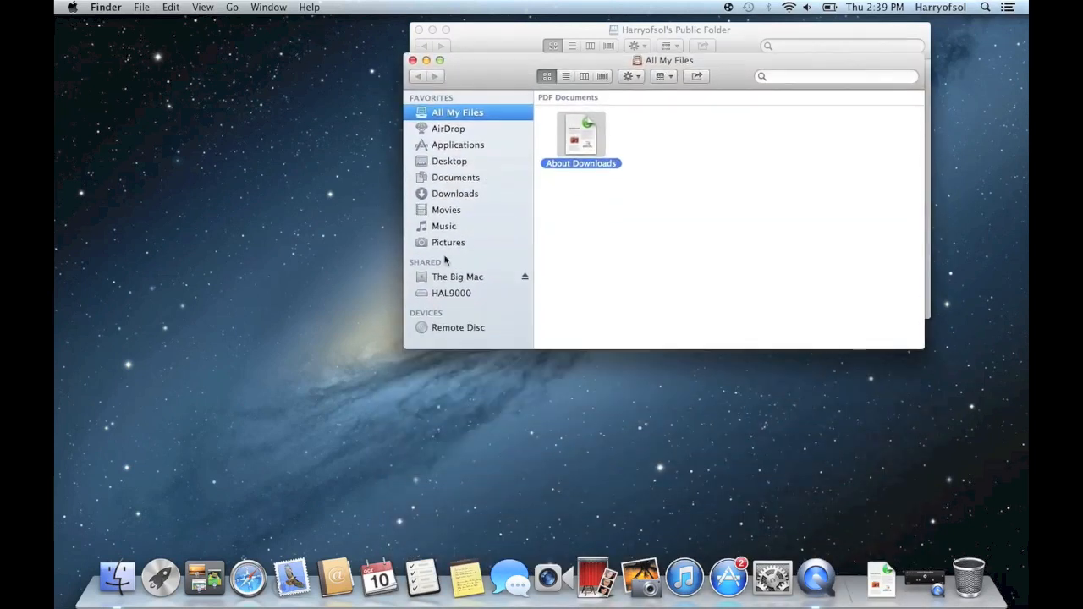
mouse_move(510, 237)
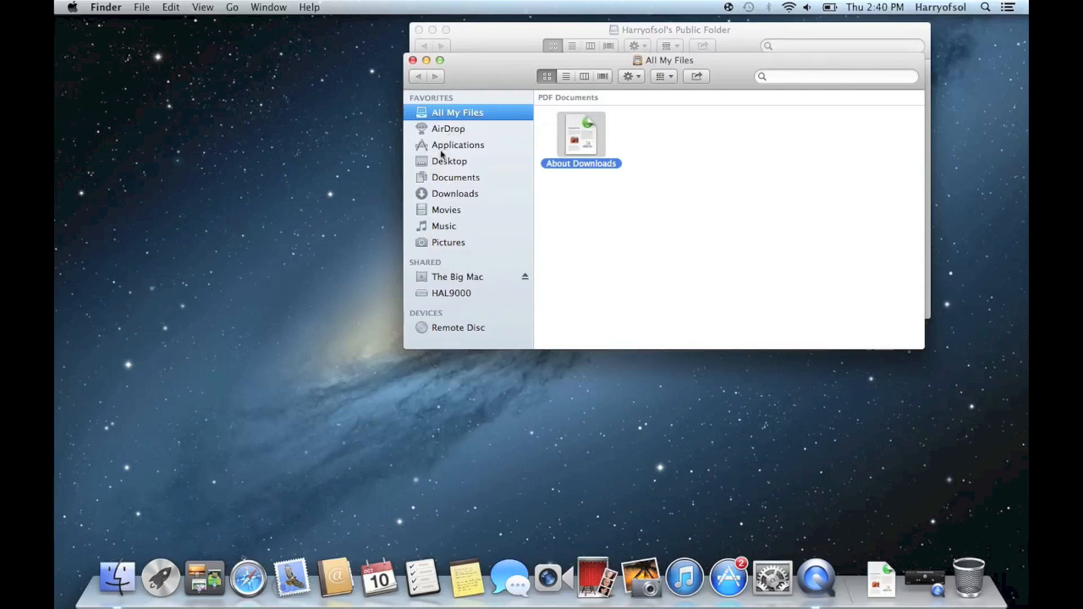
mouse_move(432, 323)
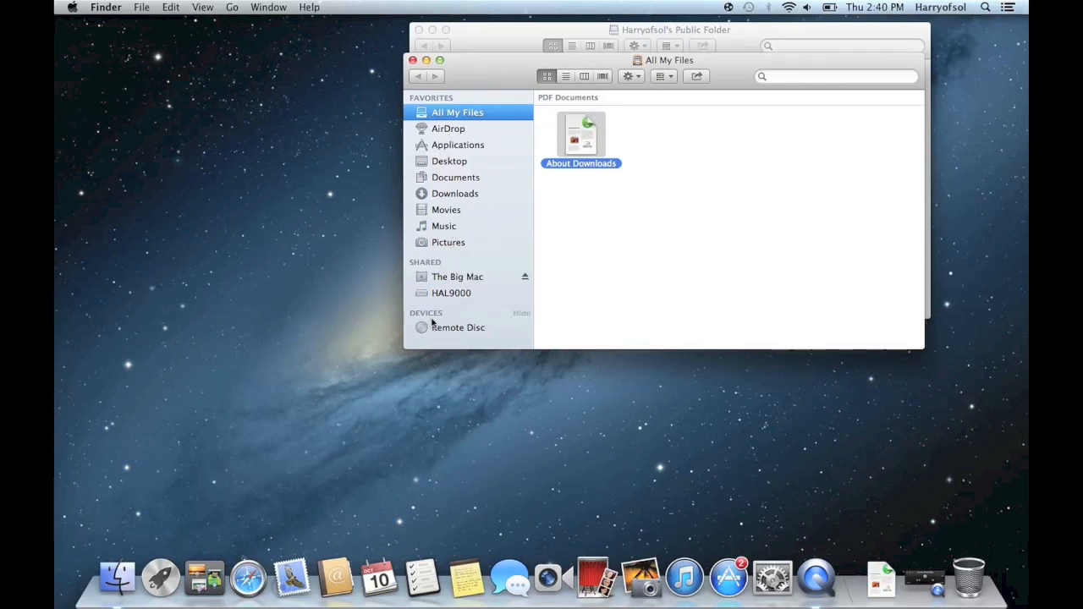
mouse_move(463, 208)
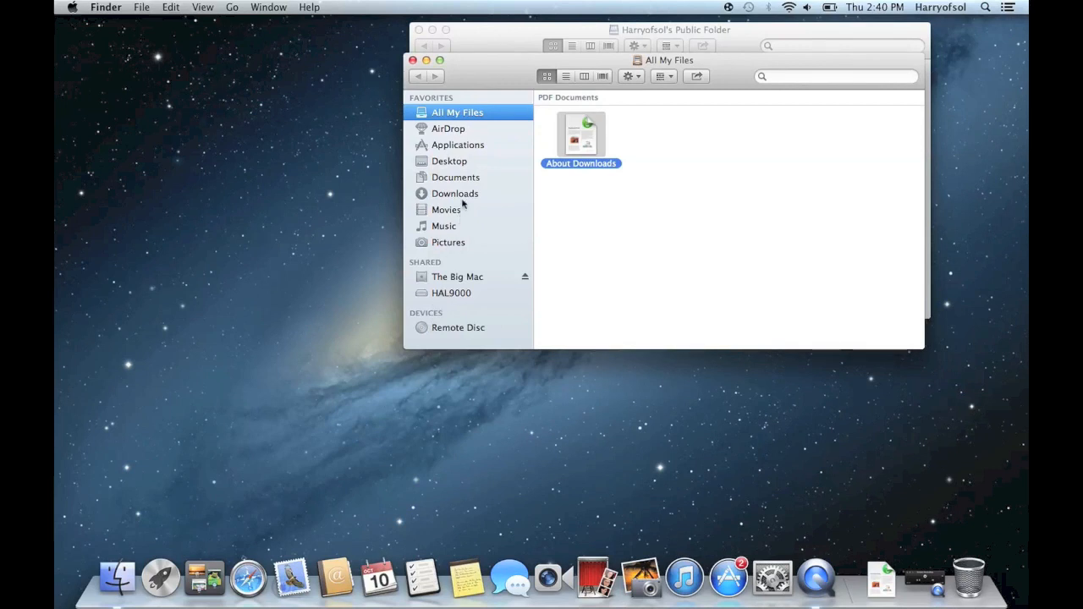
- Close the Desktop and Public Folder windows and enable Hard disks in Finder Preferences
left_click(449, 161)
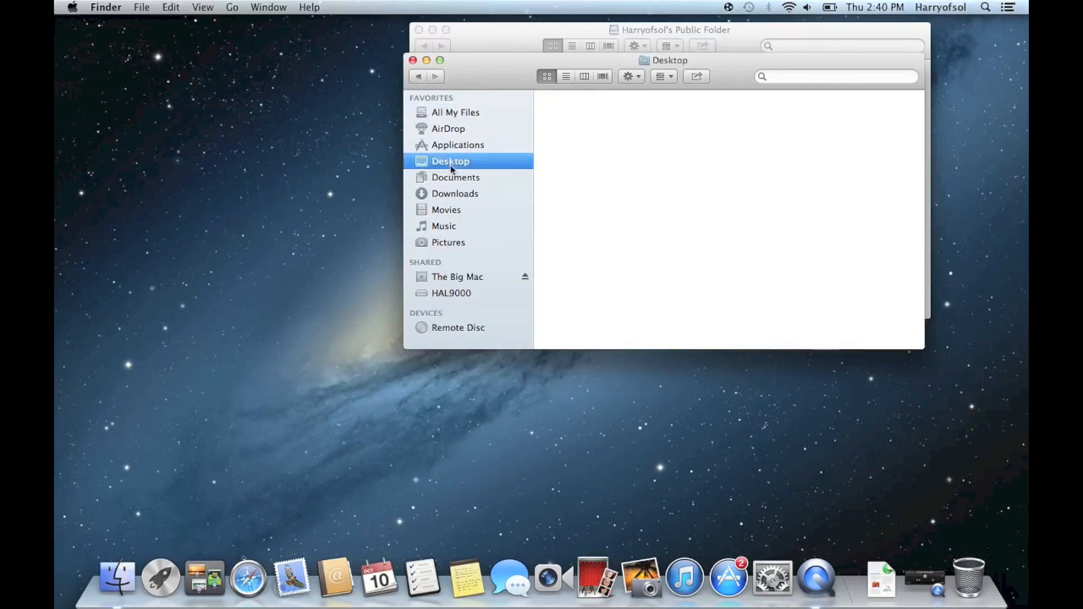
left_click(412, 60)
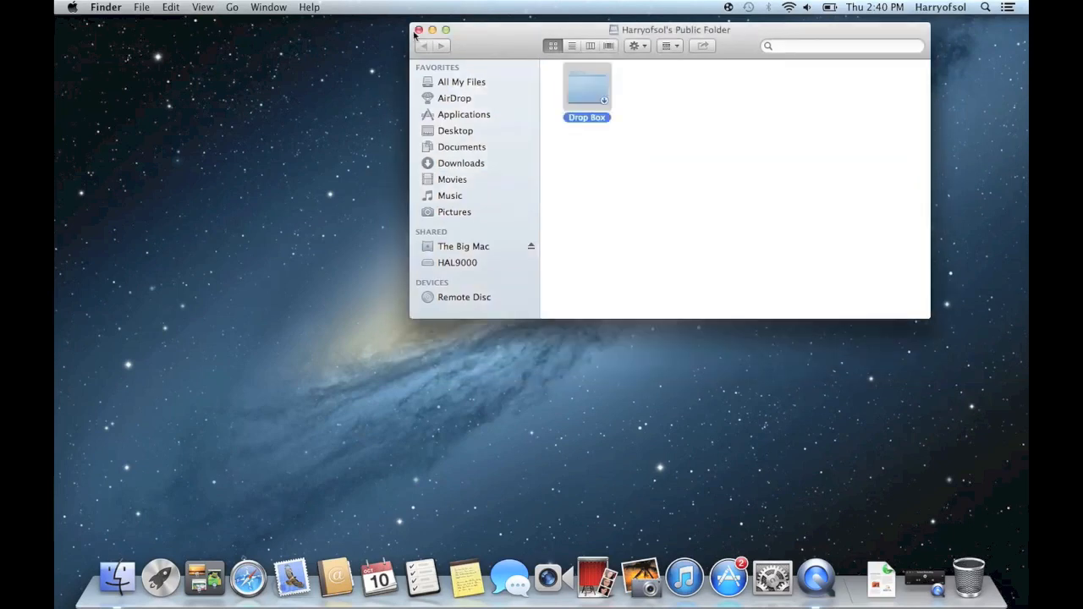
left_click(105, 7)
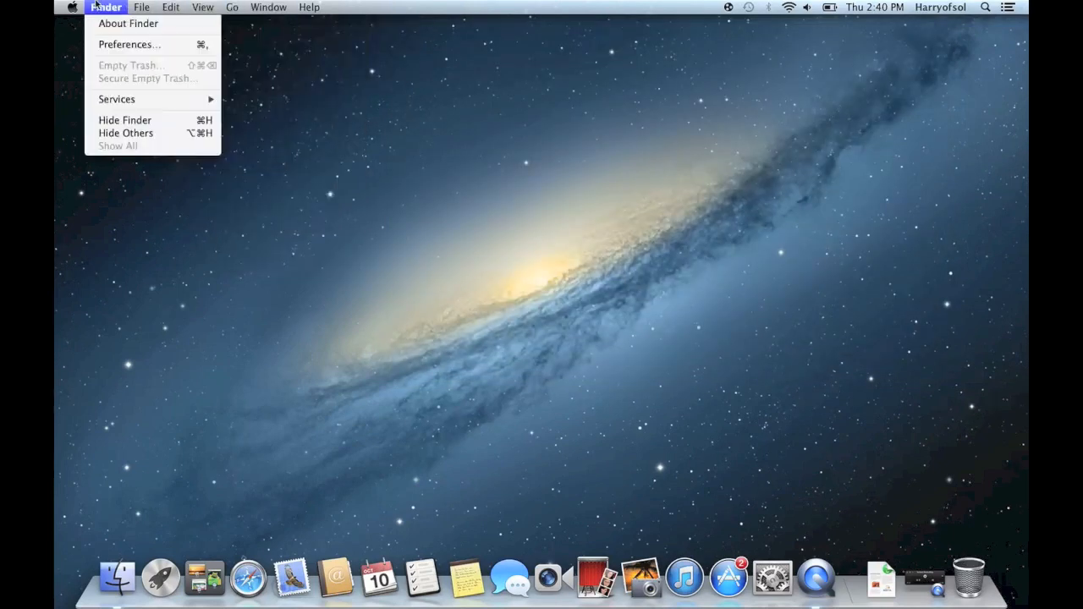
left_click(129, 44)
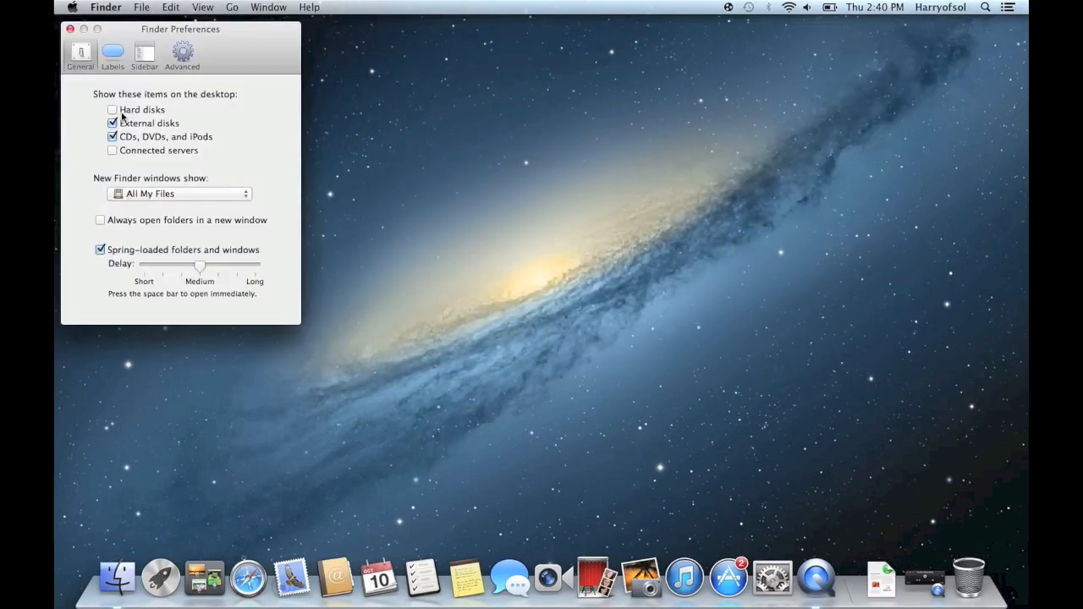
left_click(111, 109)
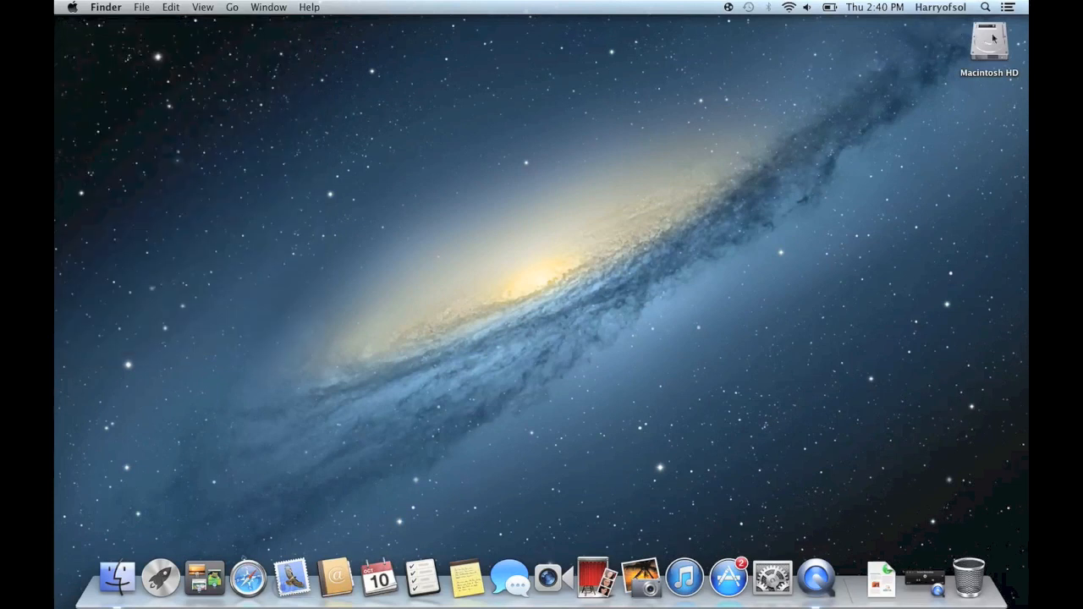
double_click(988, 44)
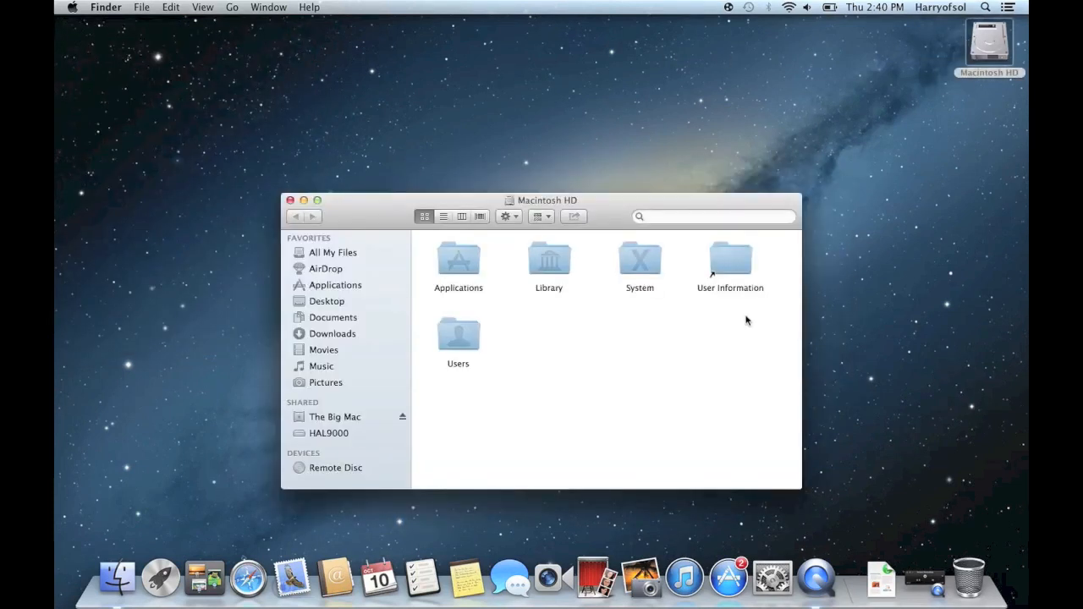
mouse_move(546, 305)
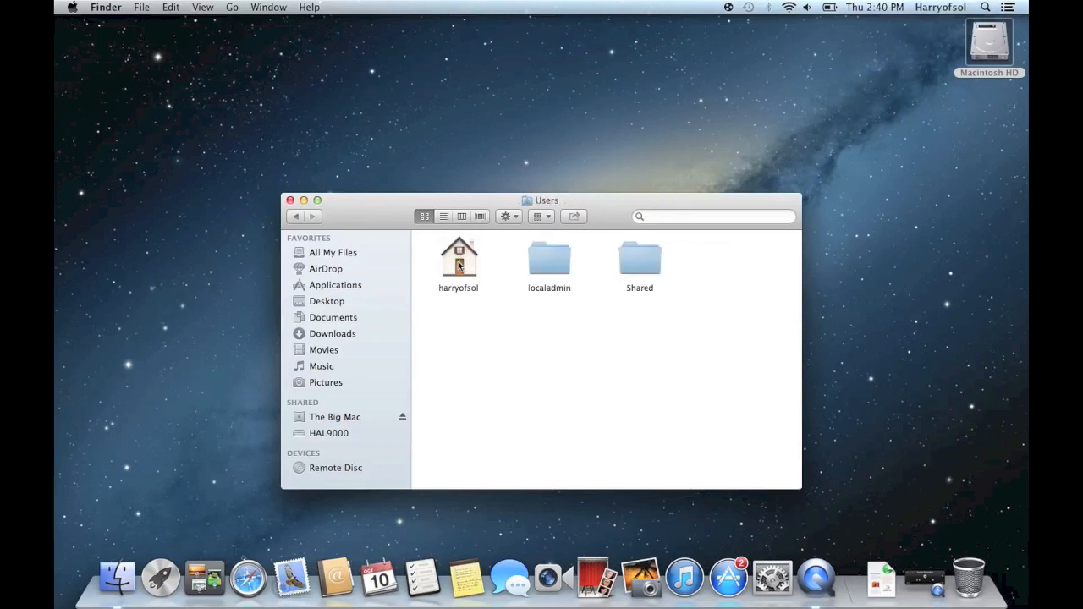
double_click(458, 258)
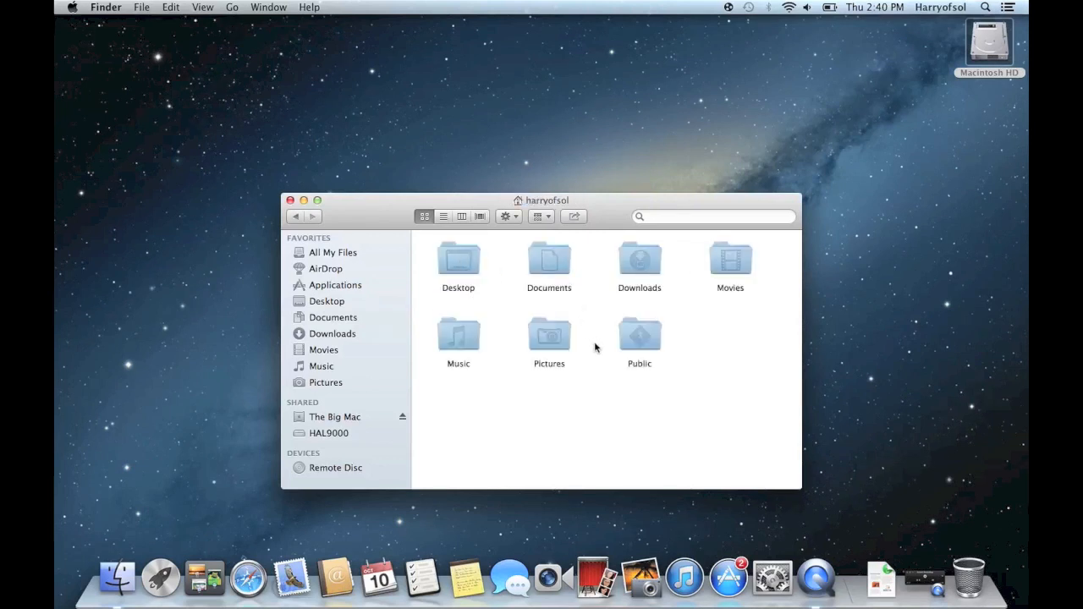
double_click(639, 334)
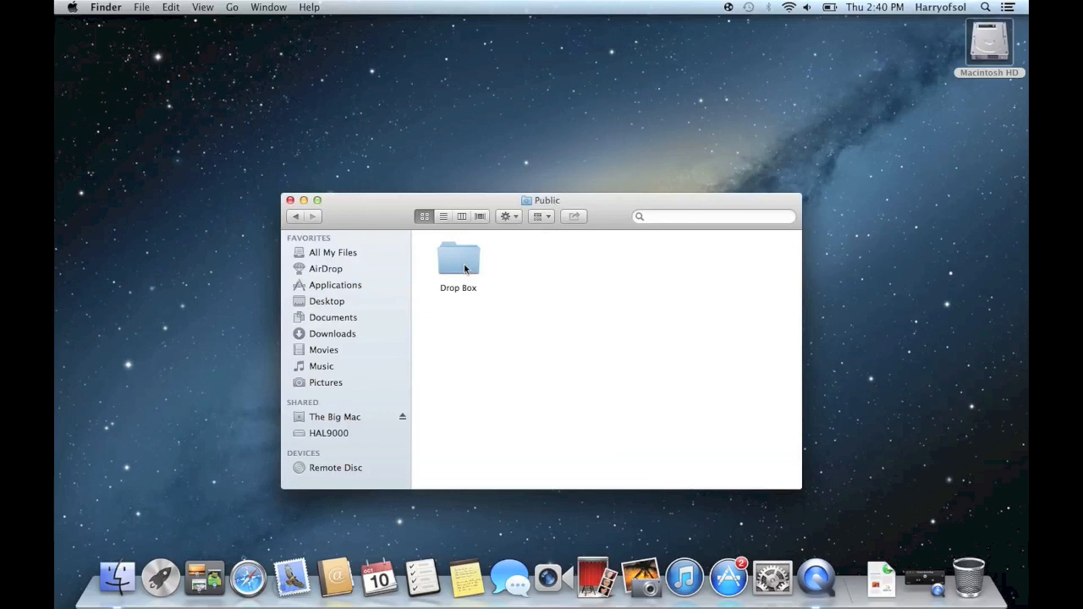
left_click(295, 216)
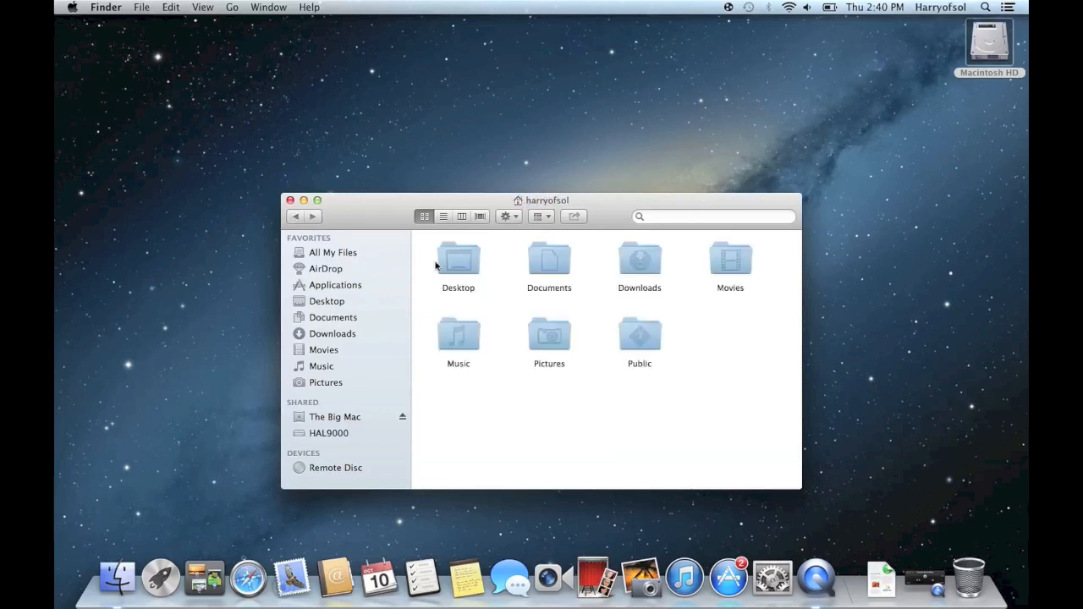
mouse_move(637, 332)
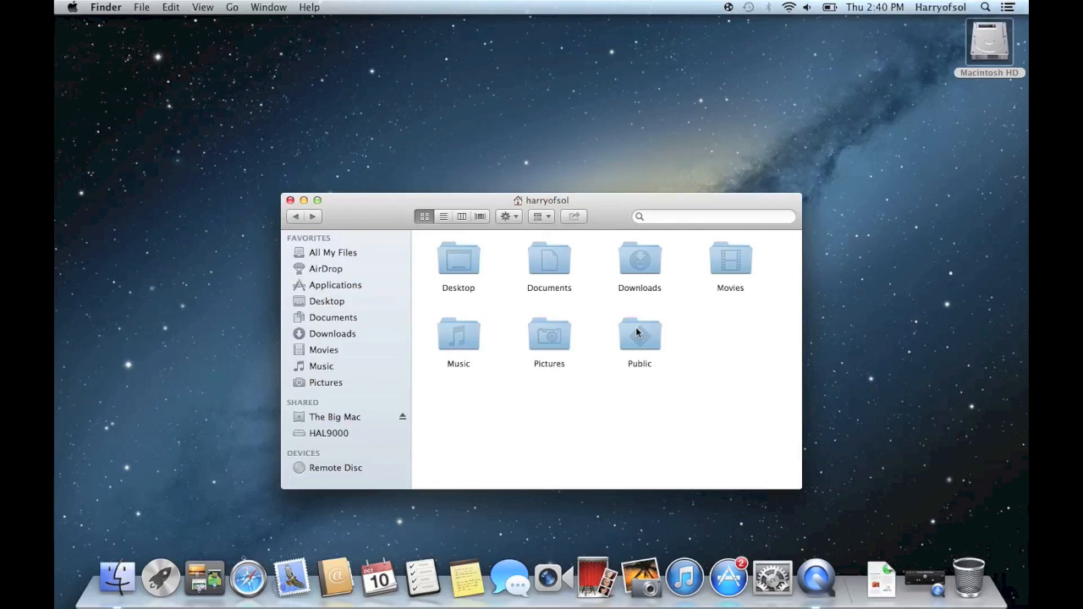
mouse_move(364, 247)
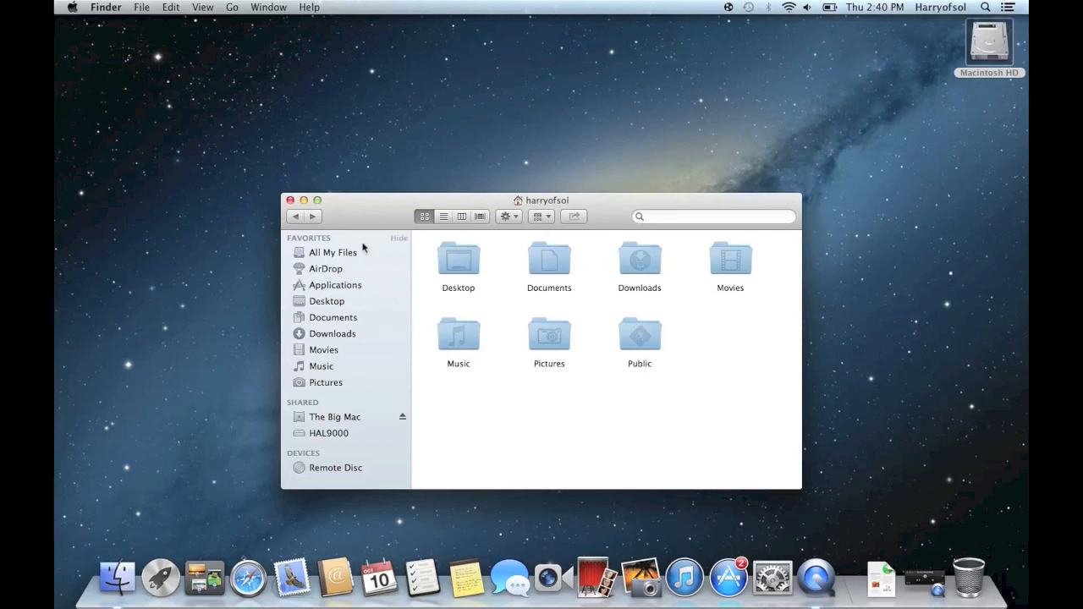
left_click(290, 201)
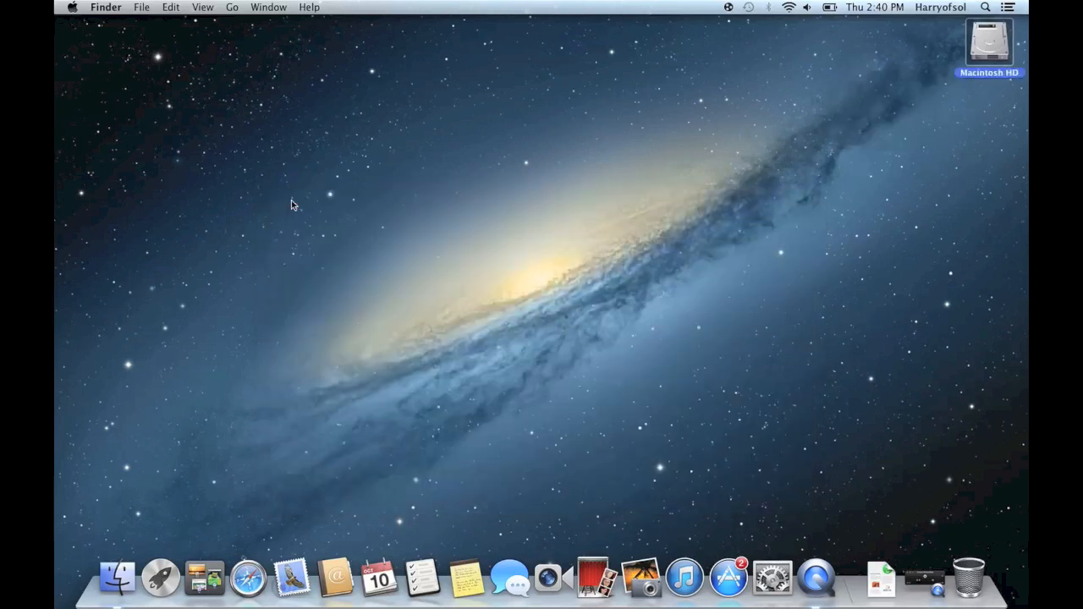